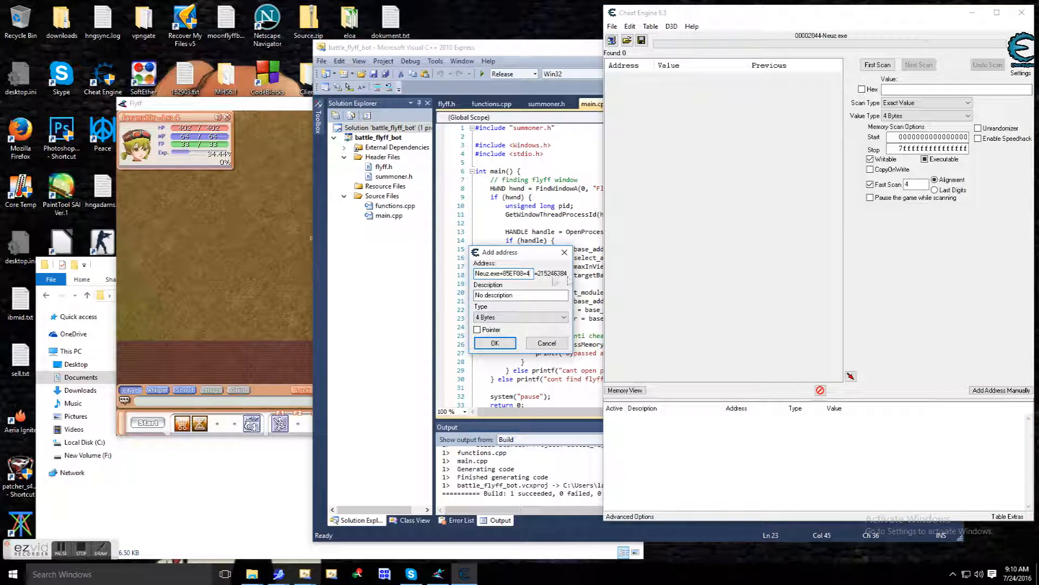
- Confirm the Neuz.exe+85EF08 address and scan memory for its value 74519592, yielding 33 matches
click(495, 342)
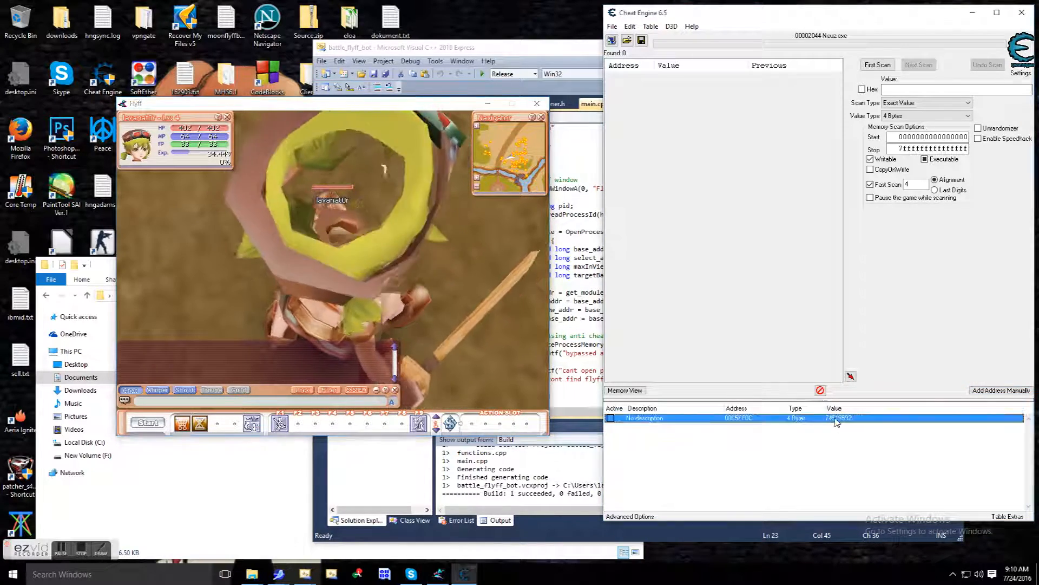
click(878, 65)
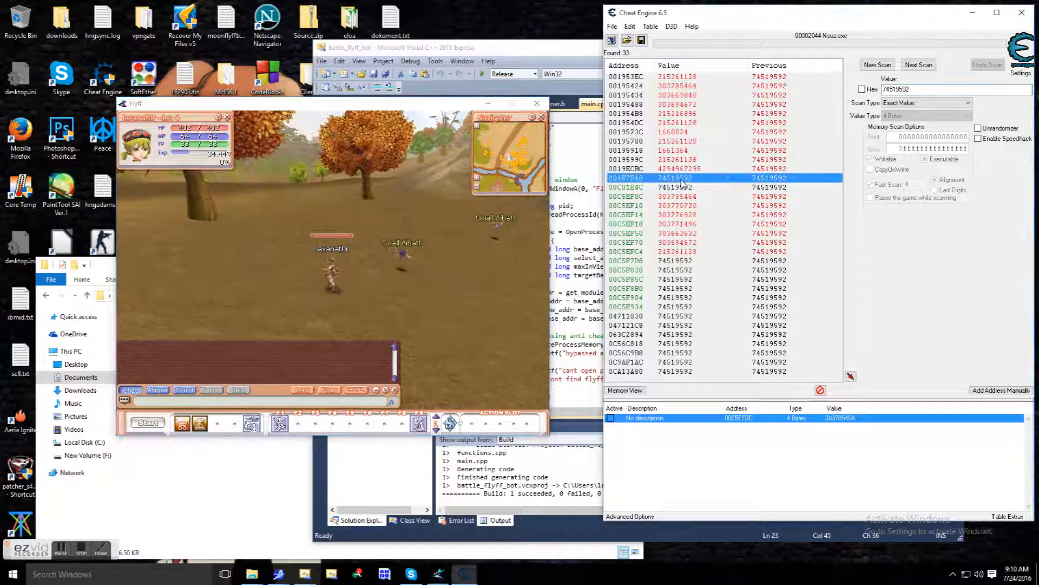
double_click(626, 178)
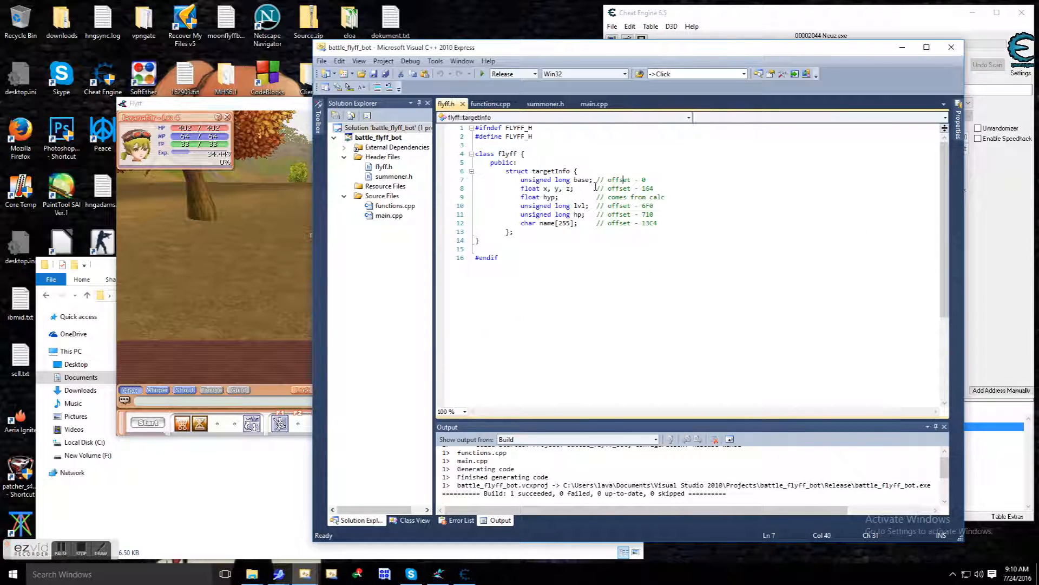
- Add a private section to flyff.h and create flyff.cpp with a constructor stub taking handle and base address
text(private:)
text(void *)
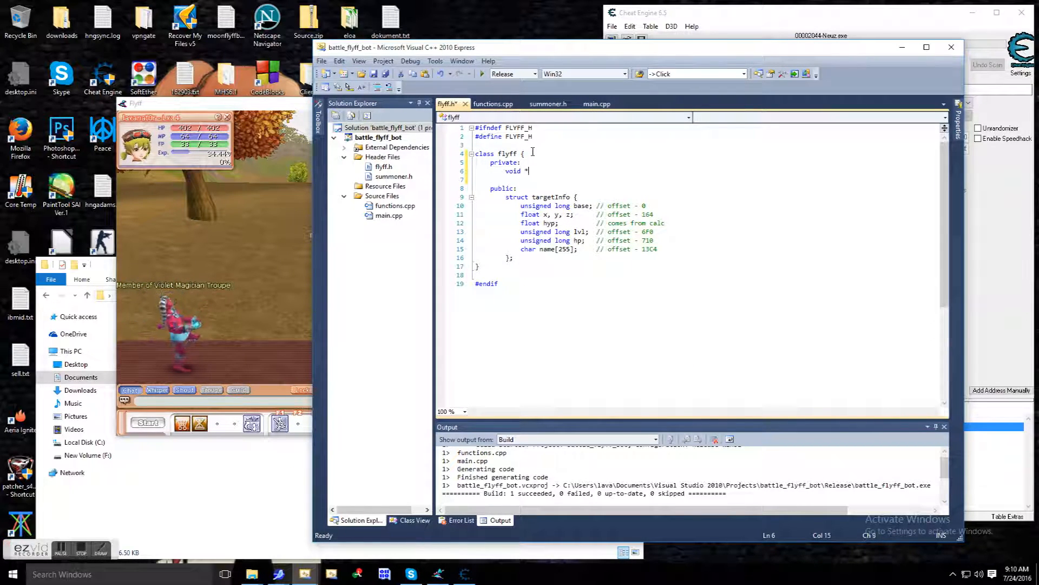
click(598, 103)
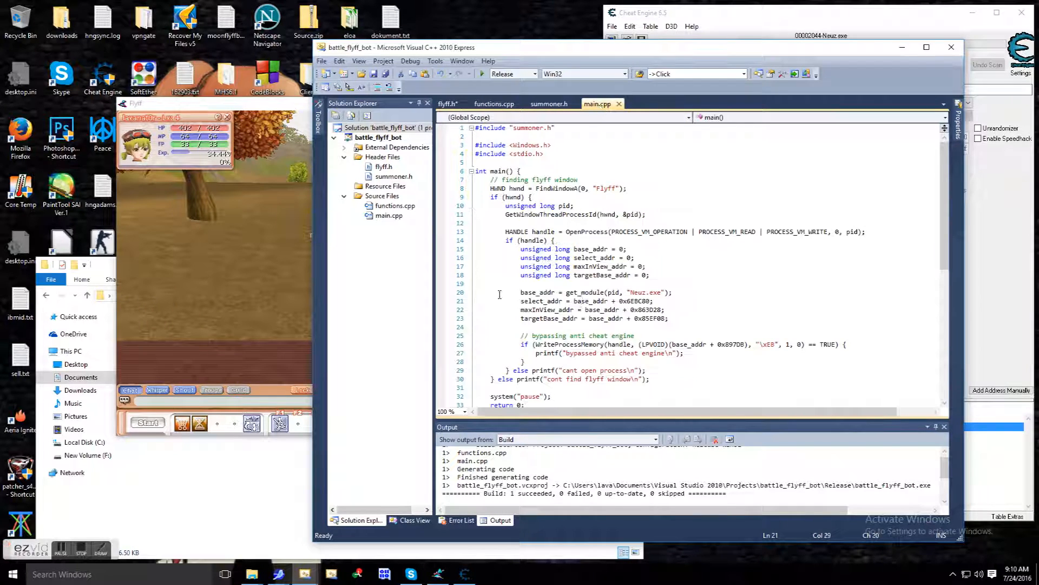
click(448, 103)
text(flyff::flyff(void *handle, unsigned long base_addr {)
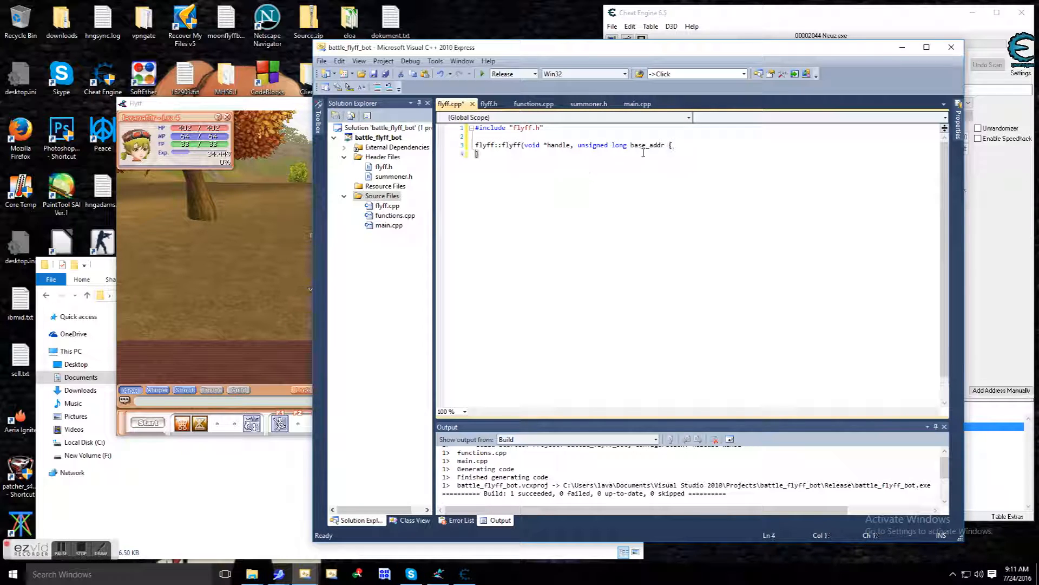
- Store _handle and derive select_addr (base_addr + 0x6EBC80), maxInView, targetBase and _me_addr from base_addr
click(489, 104)
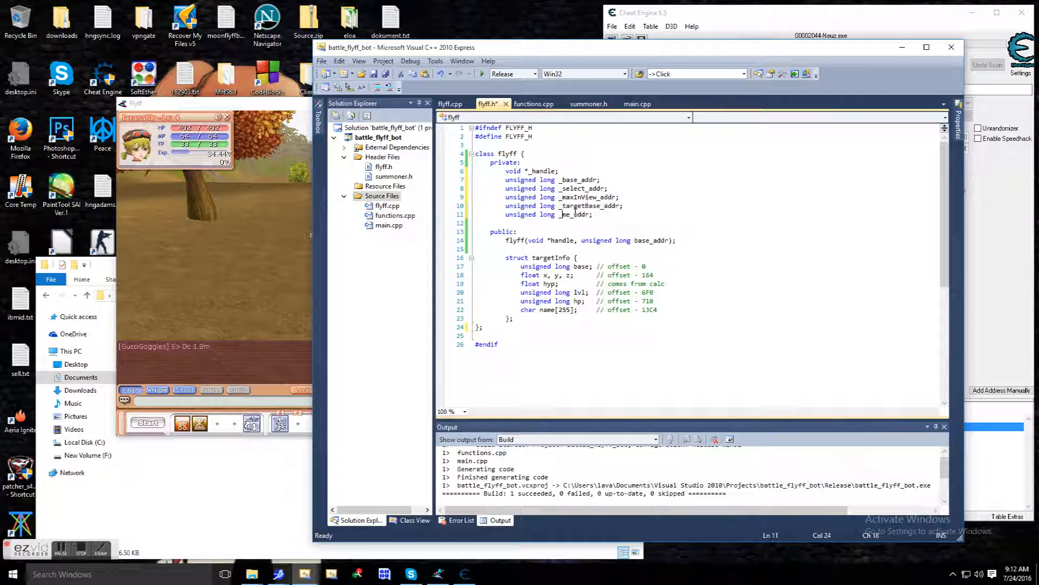
click(637, 103)
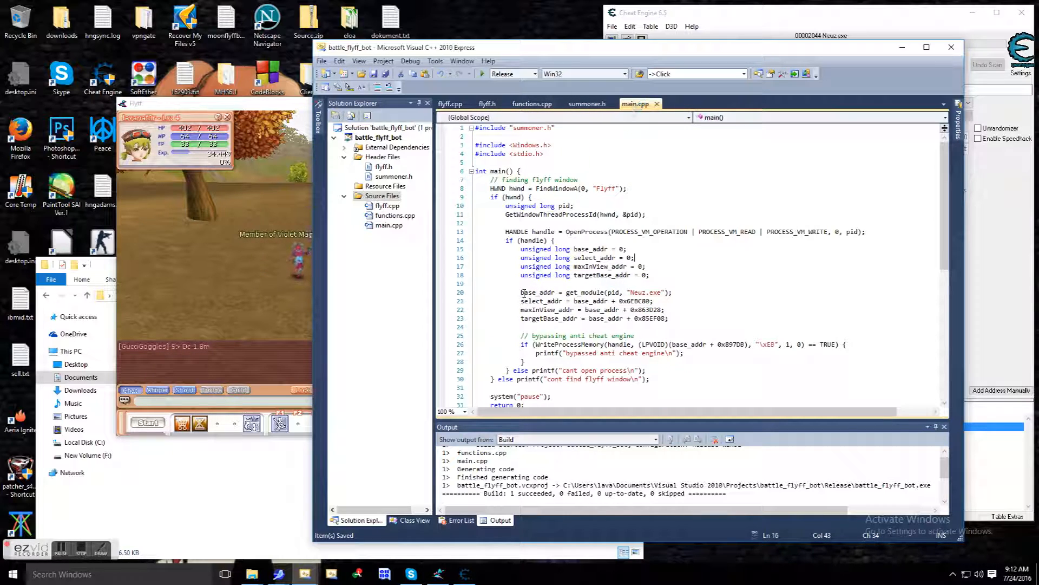
click(449, 103)
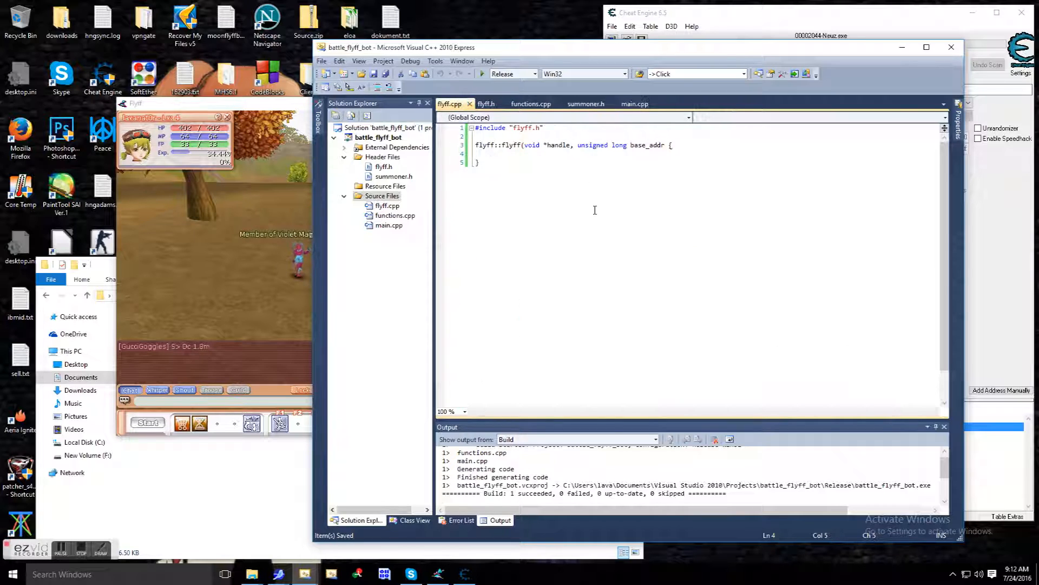
text(select_addr = base_addr + 0x6EBC80;)
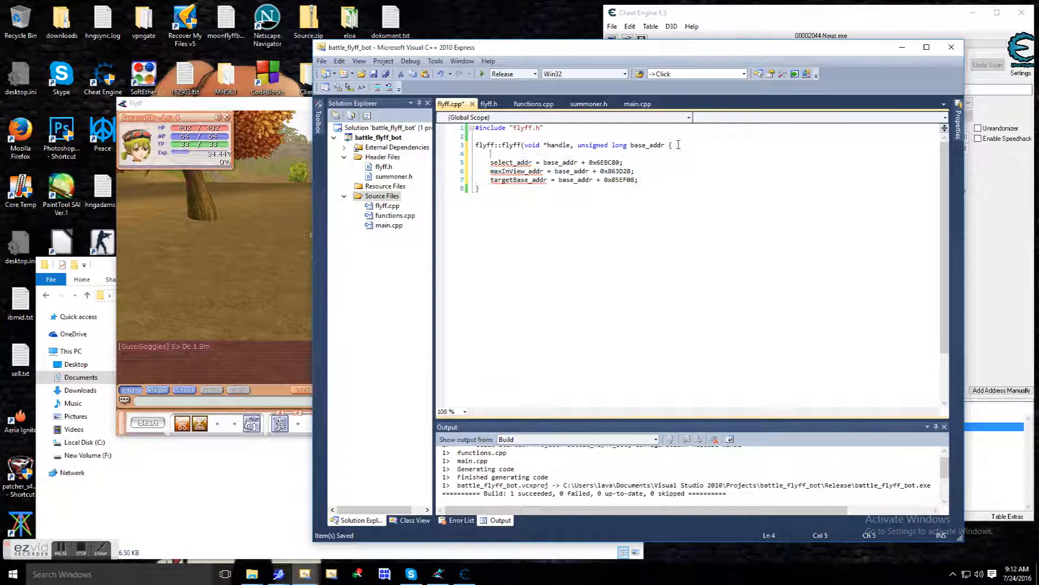
text(_handle = handle;)
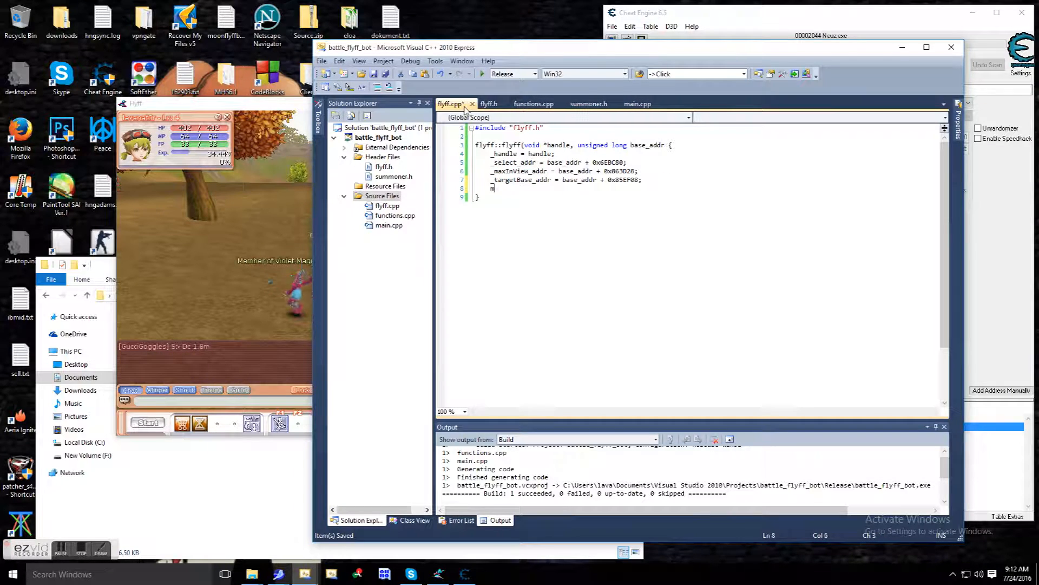
text(_me_addr)
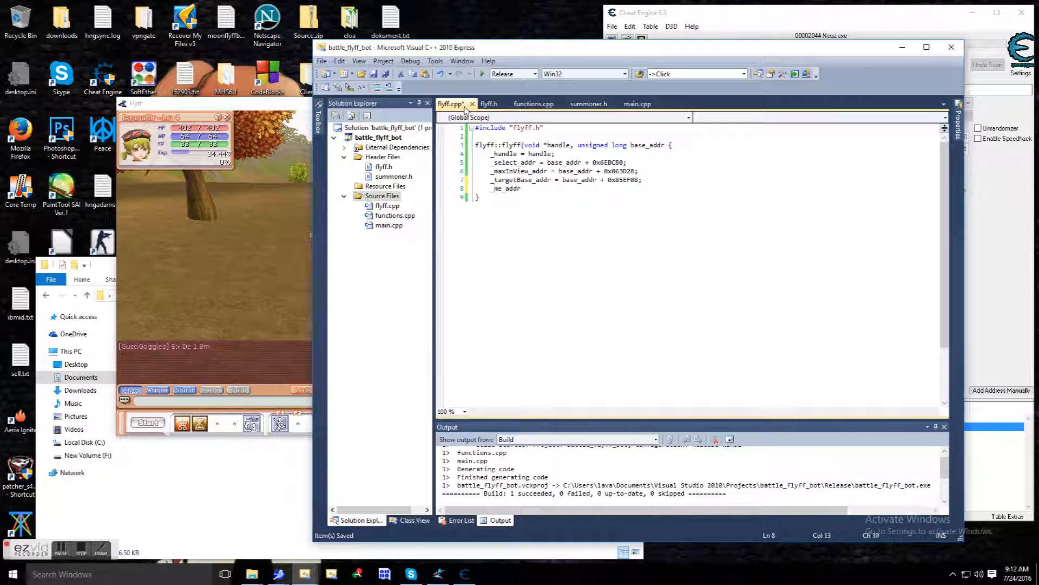
text(= base_addr + 0x6E7FA8)
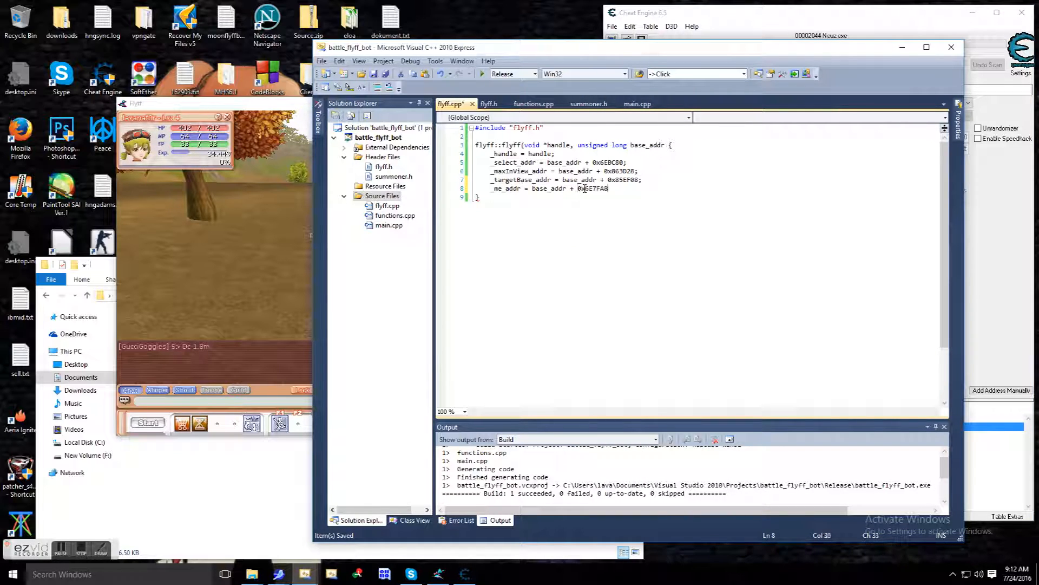
click(489, 104)
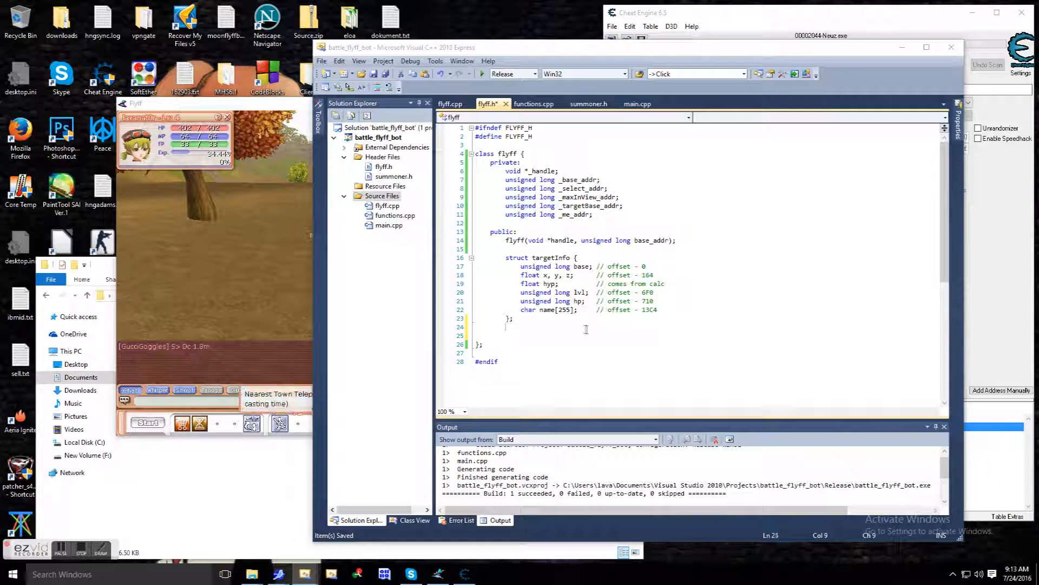
- Declare void select(unsigned long target), unsigned long getMe(), getHyp and targetInfo getClosestTargetInView in flyff.h
text(void selec)
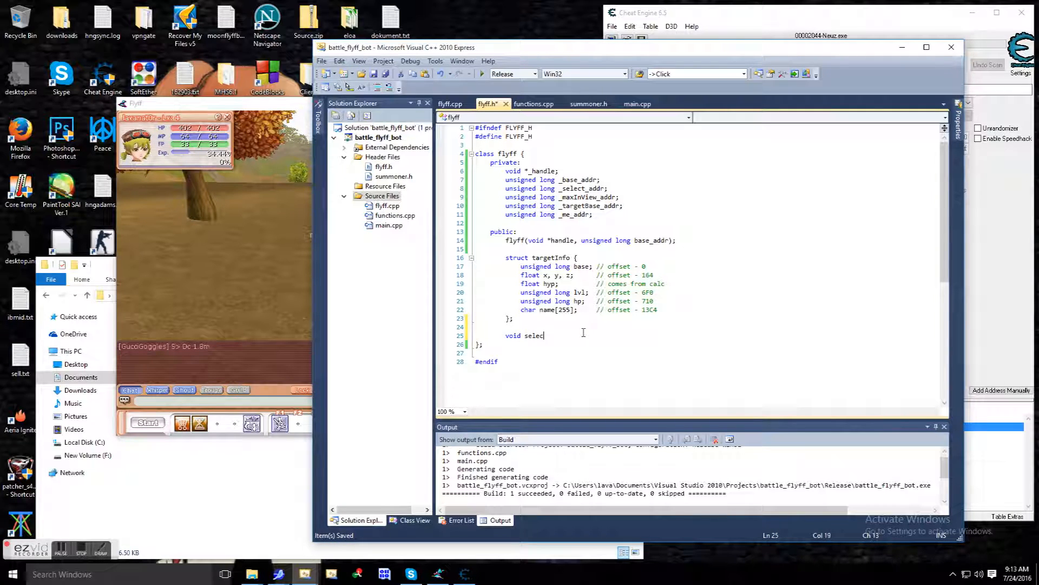
text(t(unsigned long))
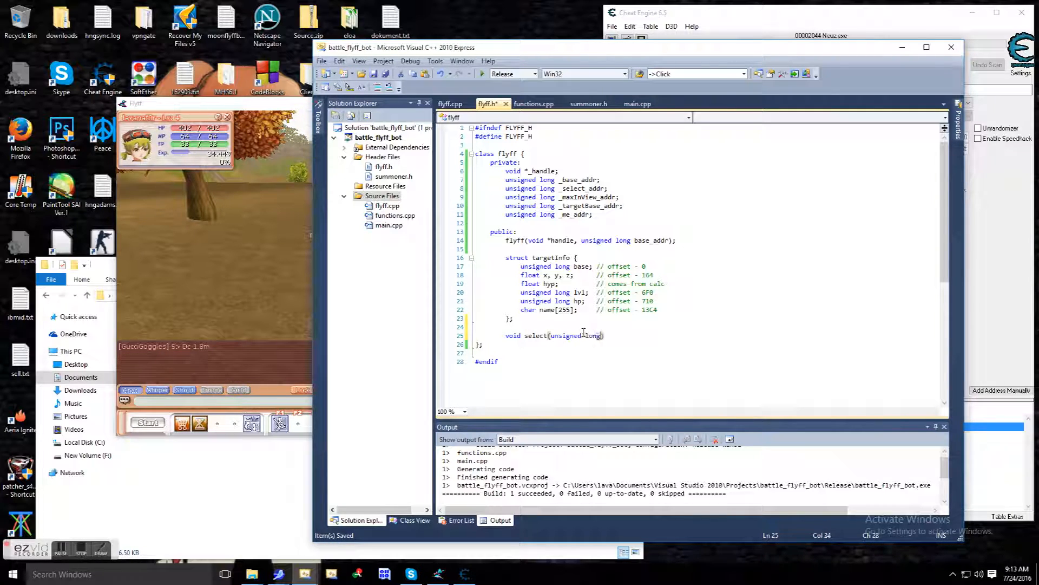
text(target)
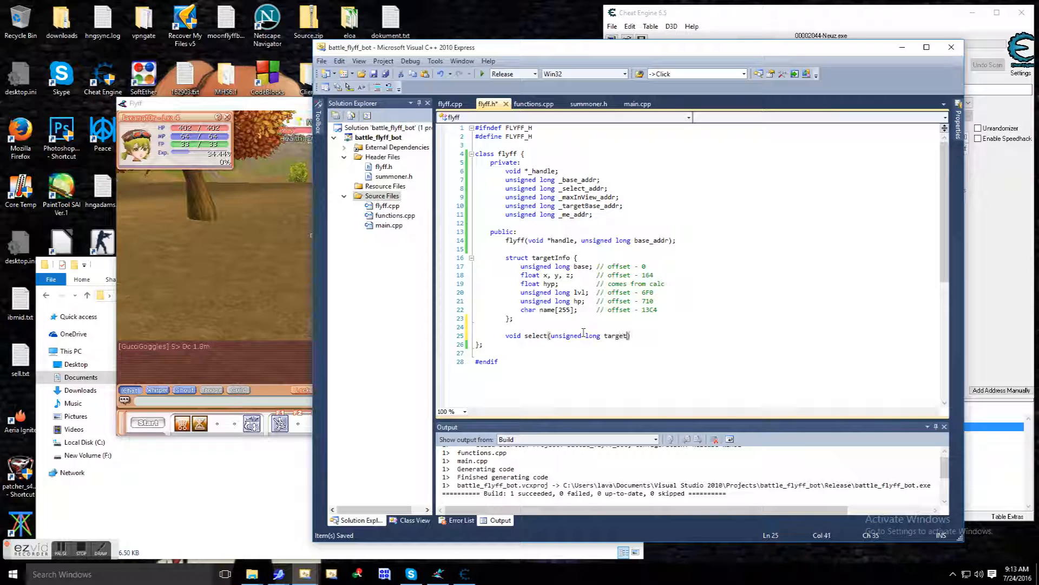
text(unsigned long getMe();)
text(float getHyp(targetInf)
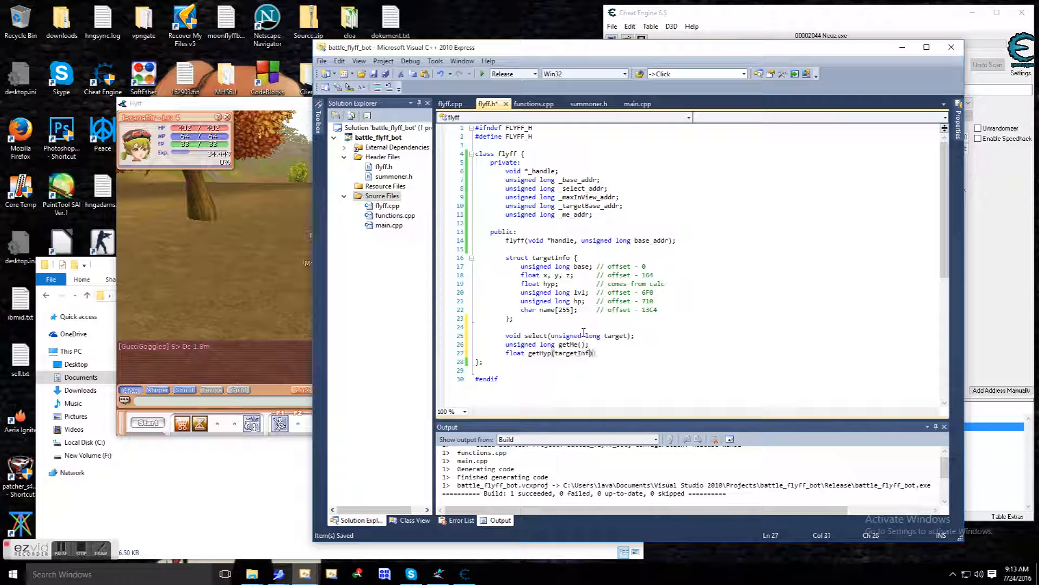
text(targetInfo getClosestTargetInView();)
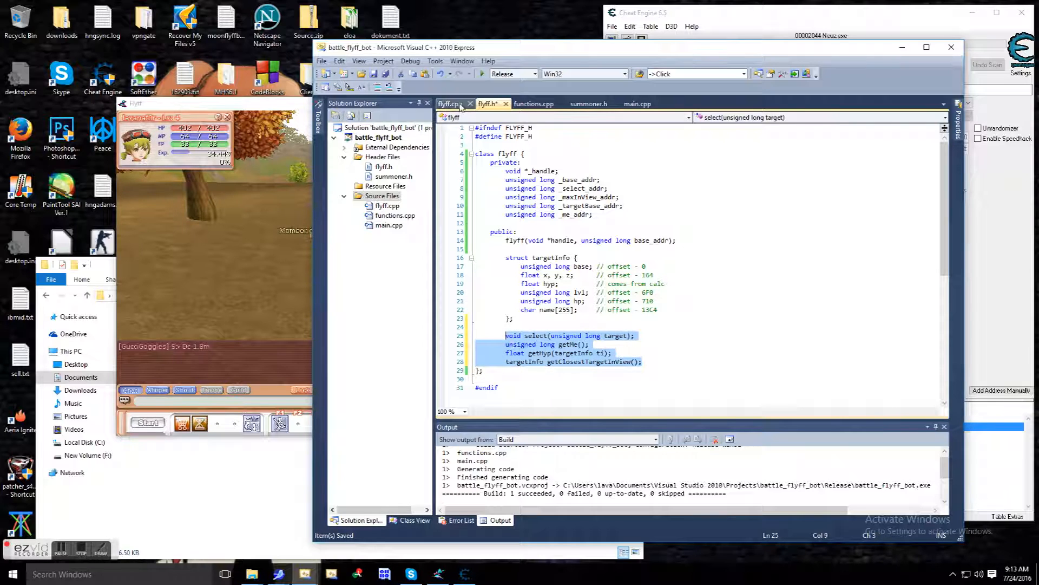
- Stub the new flyff functions, include <windows.h>, and write the target via WriteProcessMemory in select
click(451, 103)
text(flyff::targetInfo flyff::getClosestTargetInView()
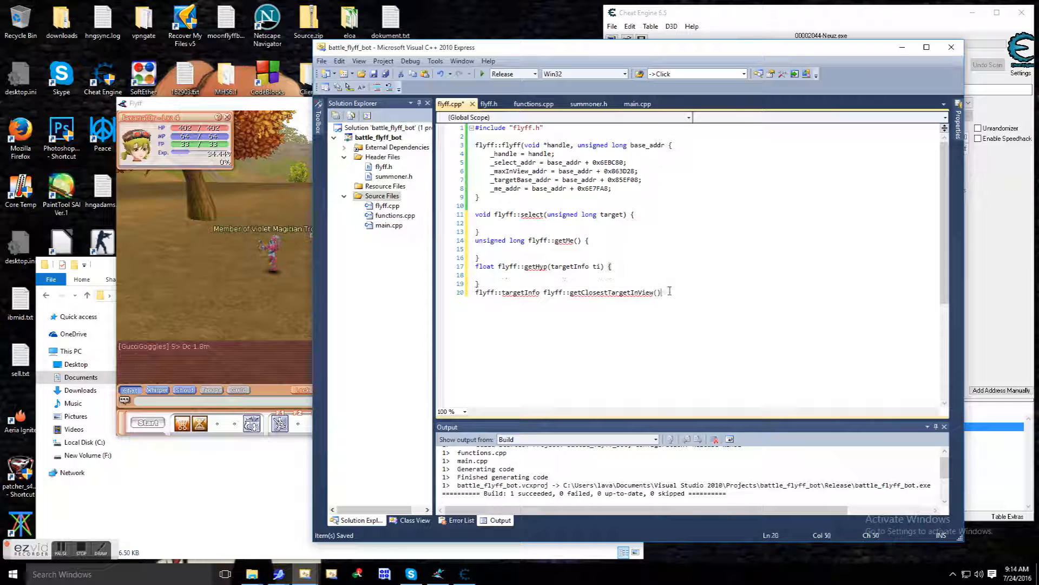
text(unsigned long pointi)
text(#)
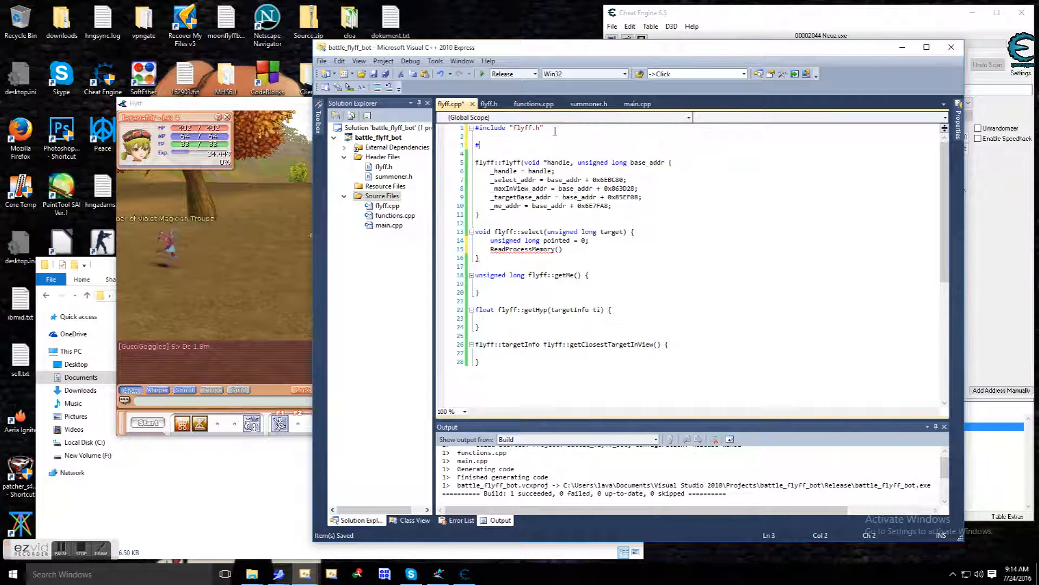
text(include <windows.h>)
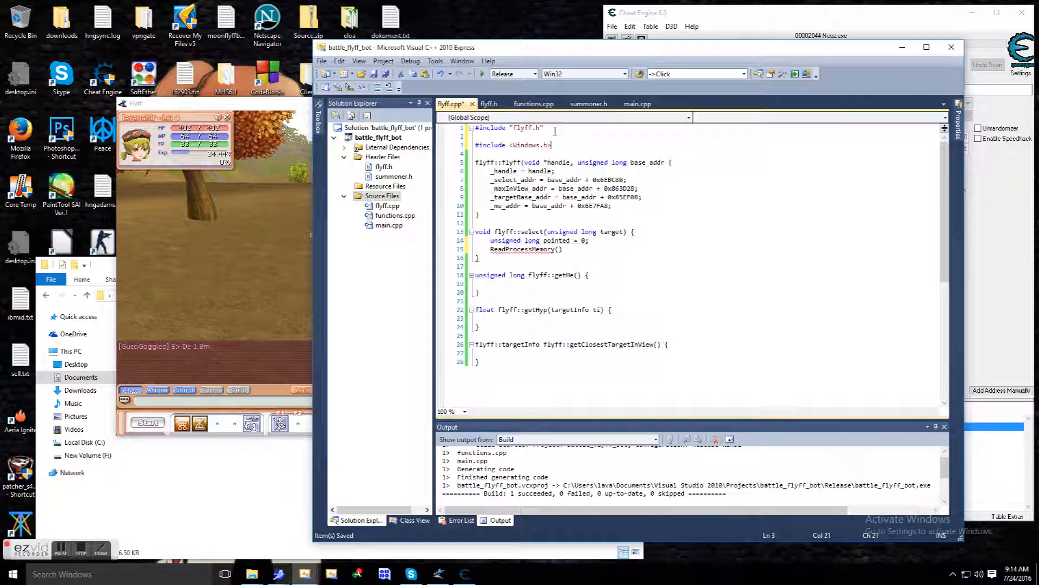
text((handle, (LPCVOID)
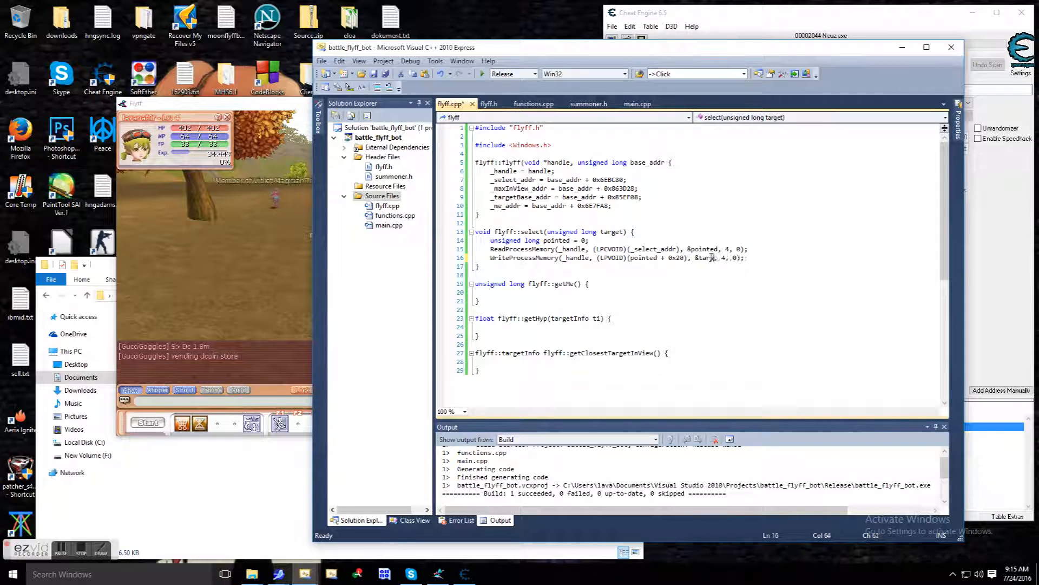
- Implement getMe to read an unsigned long value from _me_addr and return it
text(unsigned long)
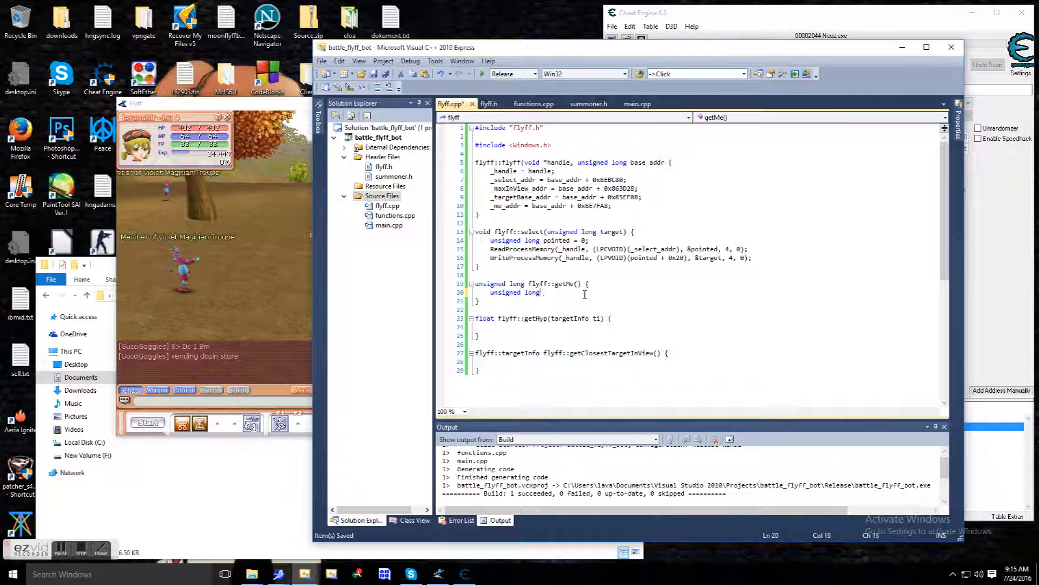
text(value = 0;)
text(ReadProcessMemory(_handle, (LPCVOID)(_me_addr), &value, 4, 0);)
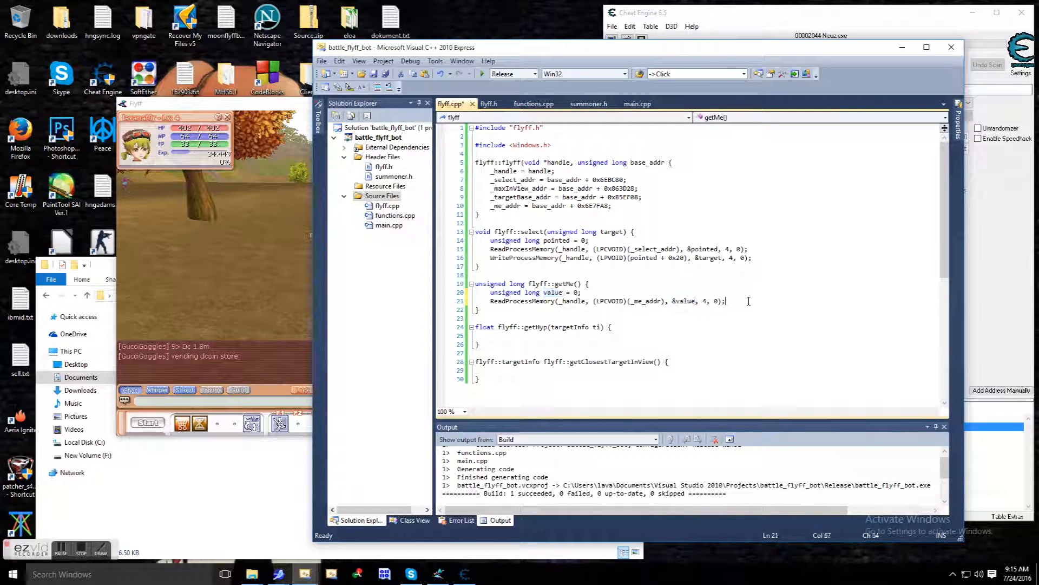
text(return value;)
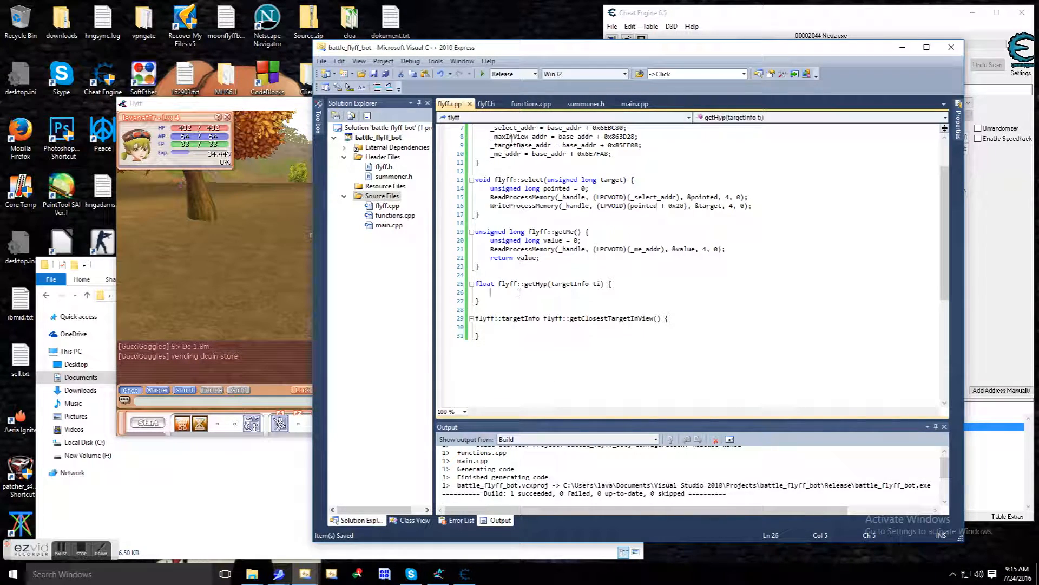
- Declare class math with a public static float sqrt in summoner.h, implemented via fast inverse square root
click(586, 103)
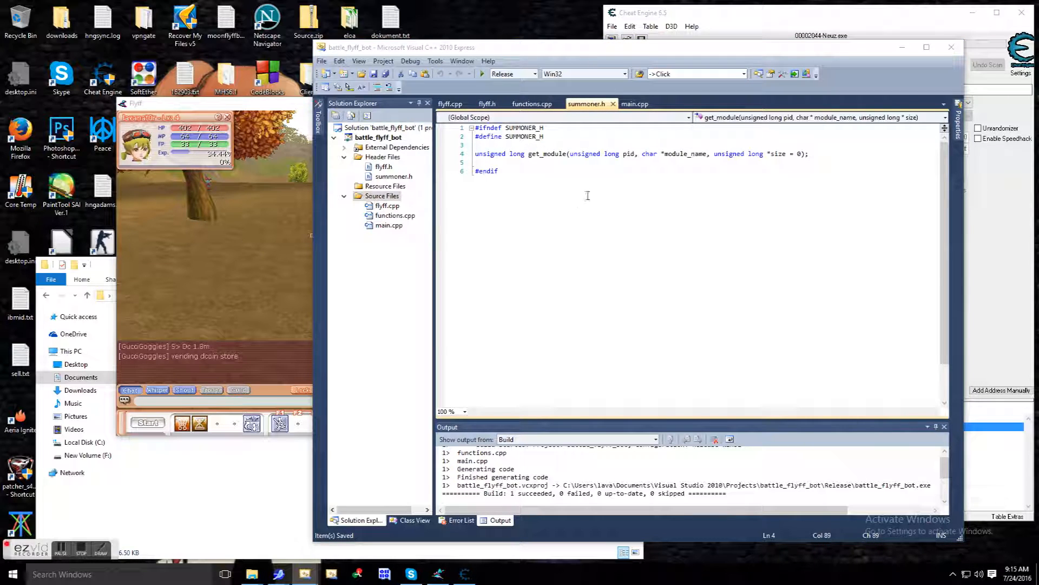
text(class)
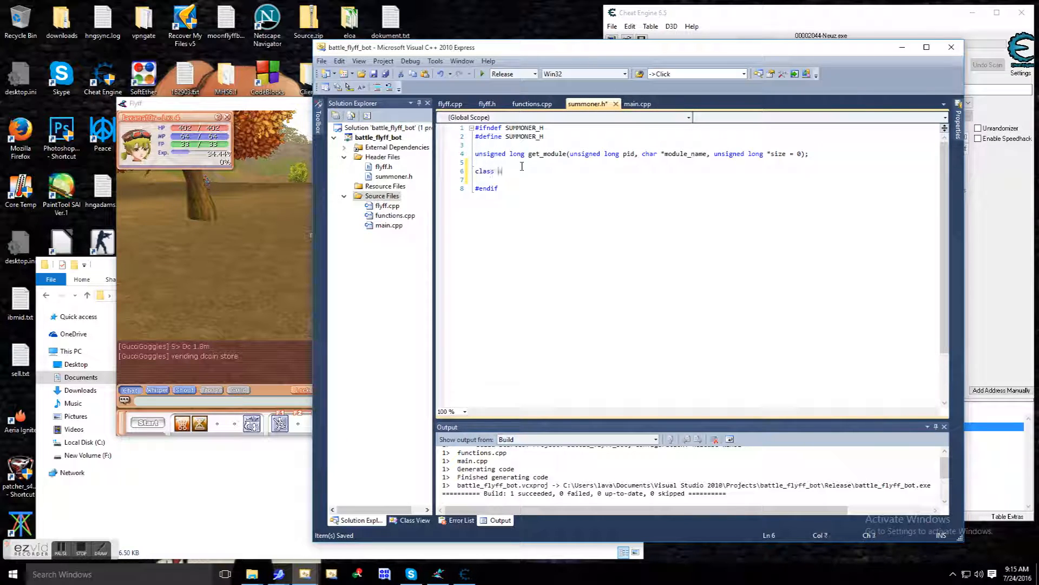
text(math {)
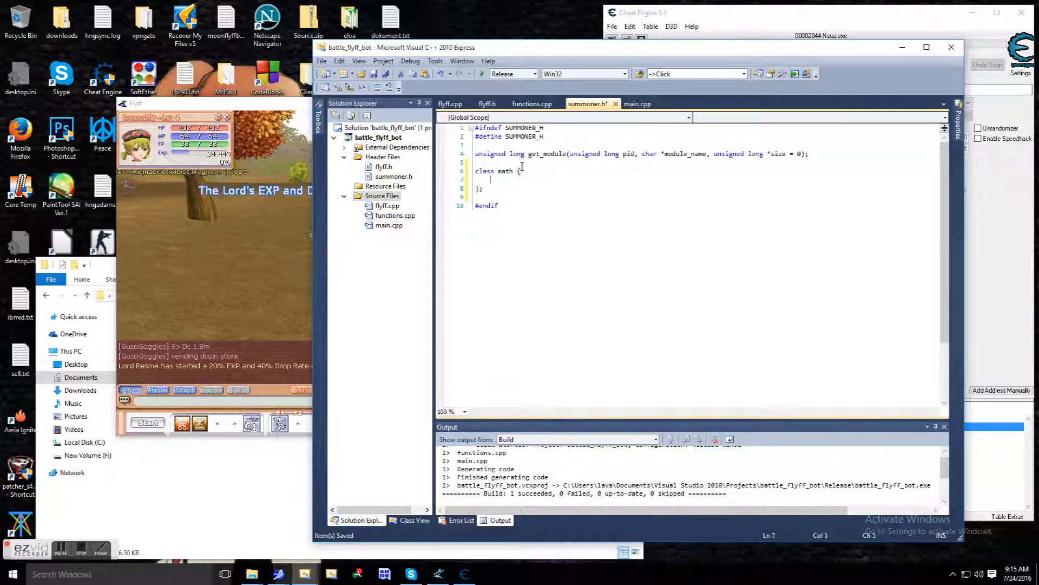
text(public:)
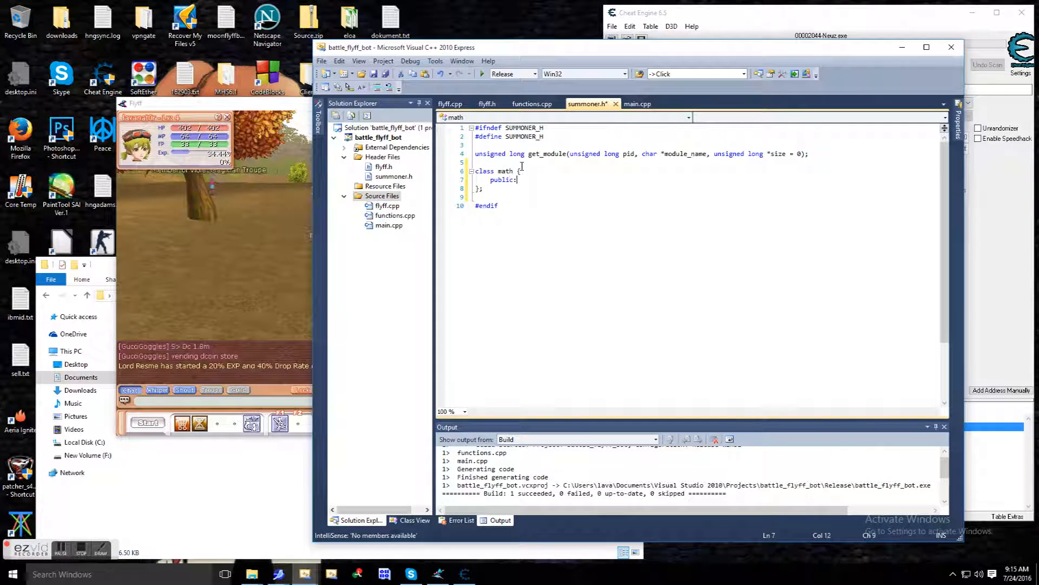
text(static floa)
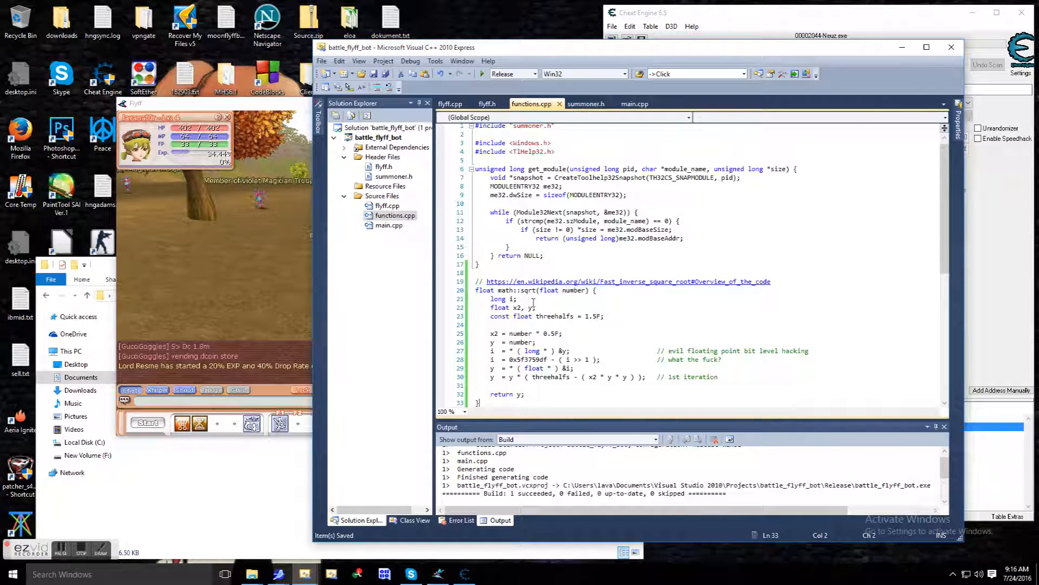
- Read the player's x and z floats with ReadProcessMemory at getMe()+0x164 and +0x16C in getHyp
click(450, 104)
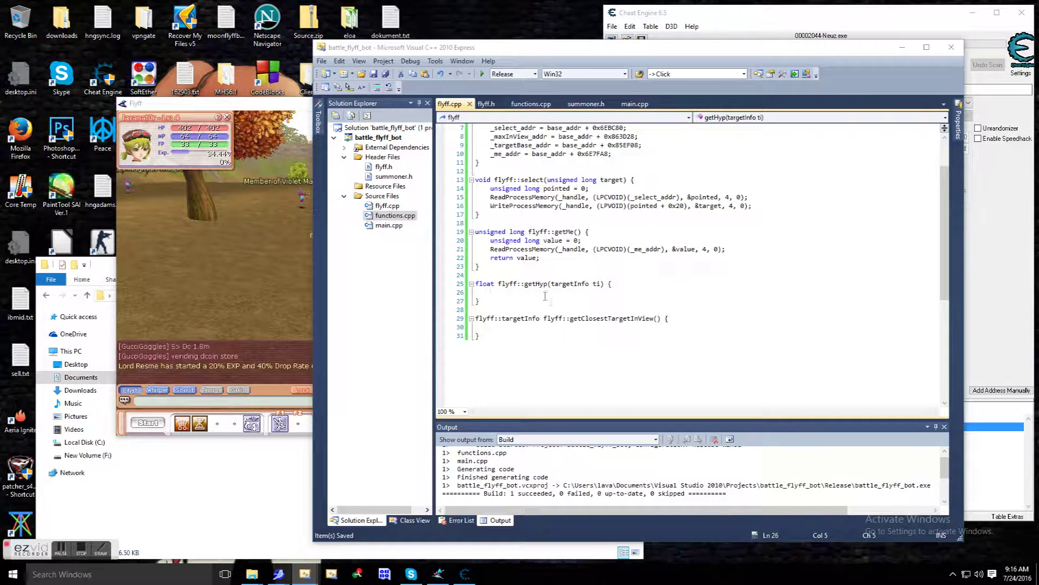
text(float x, z;)
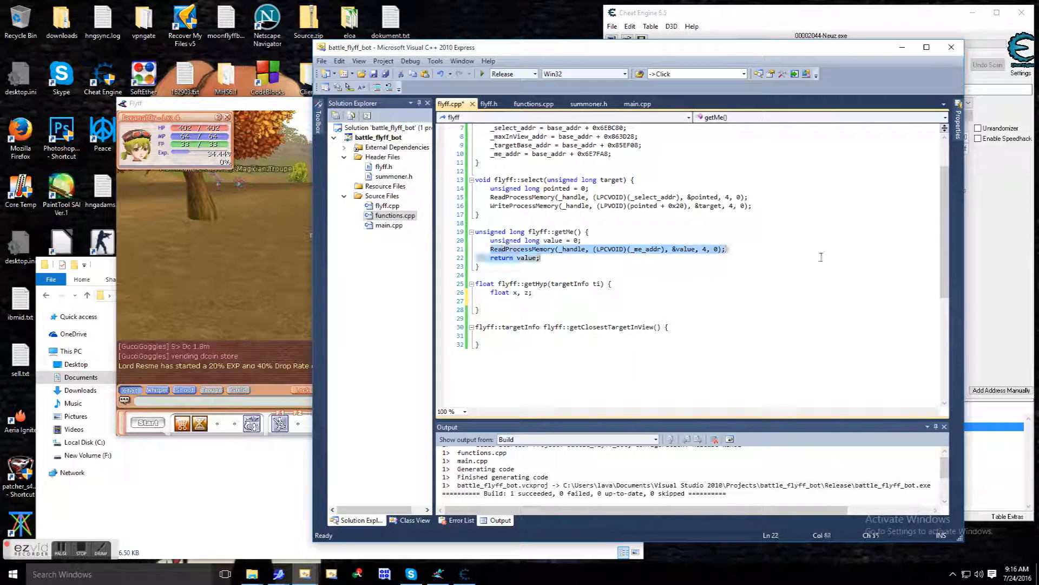
text(ReadProcessMemory(_handle, (LPCVOID)(_me_addr), &value, 4, 0);)
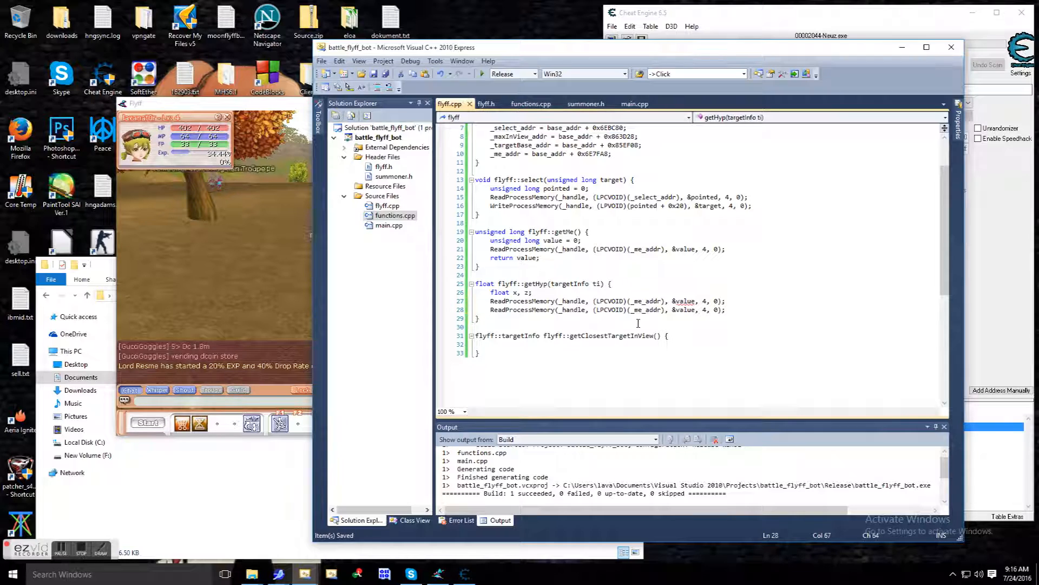
double_click(565, 232)
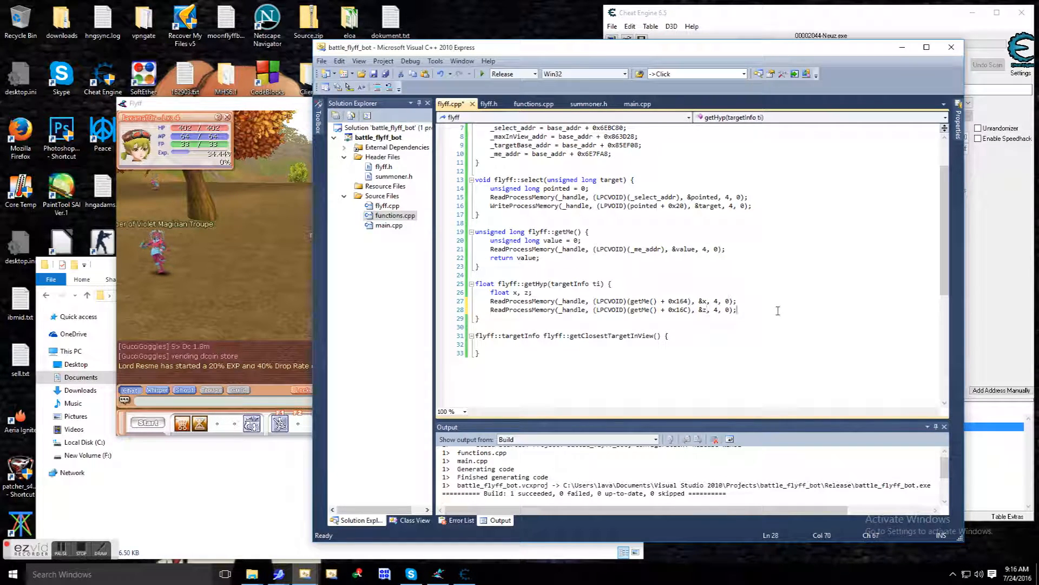
- Return math::sqrt of the squared x/z differences to ti, including summoner.h
text(return)
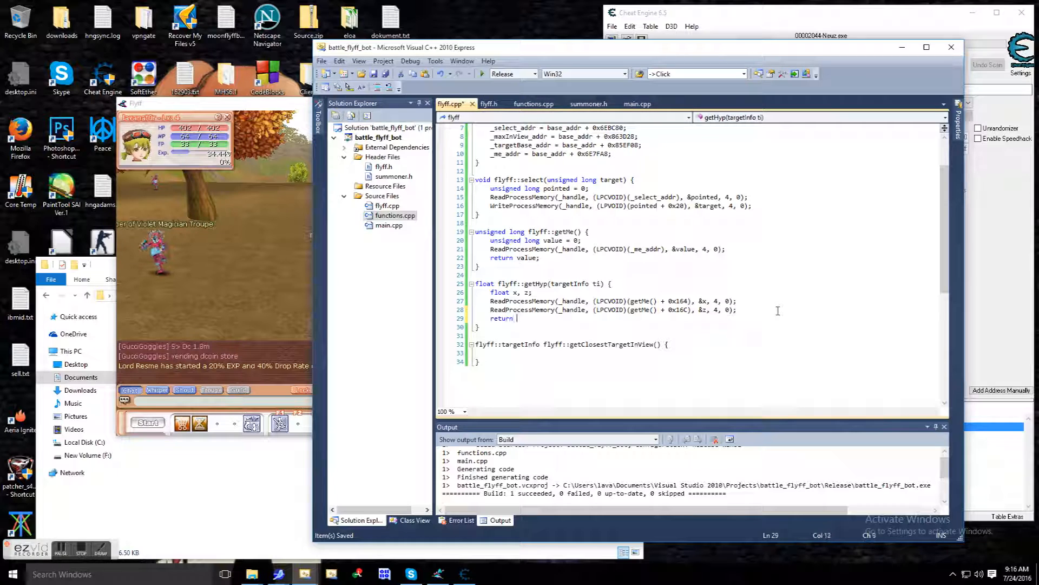
text(math::)
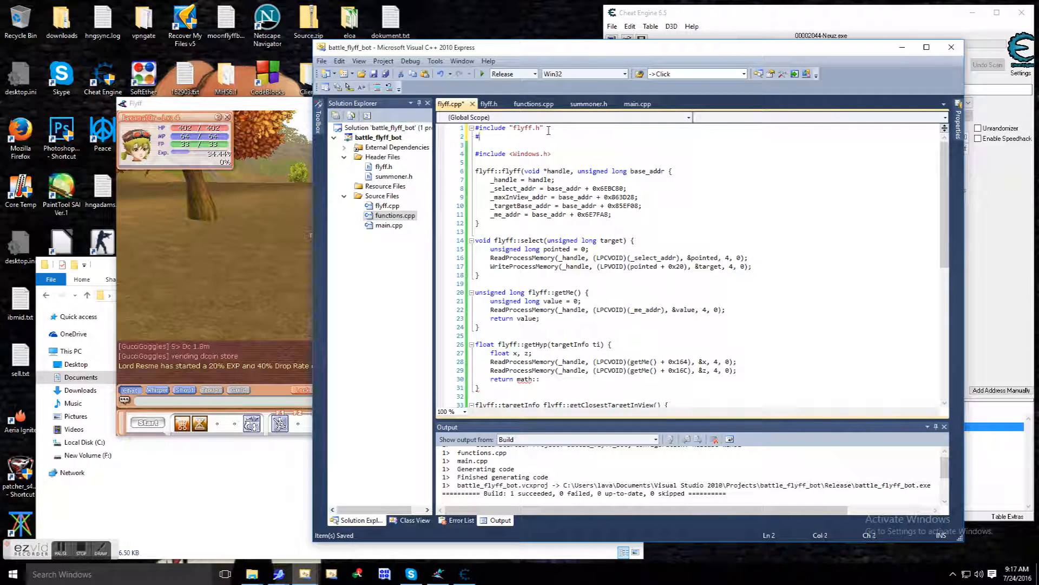
text(#include "summoner.h")
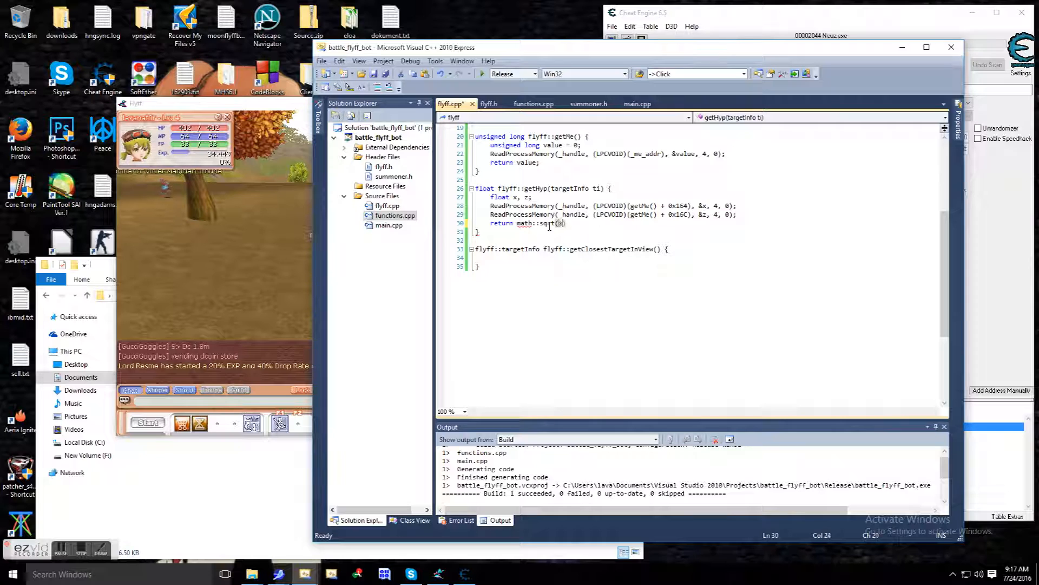
text(- ti.x)
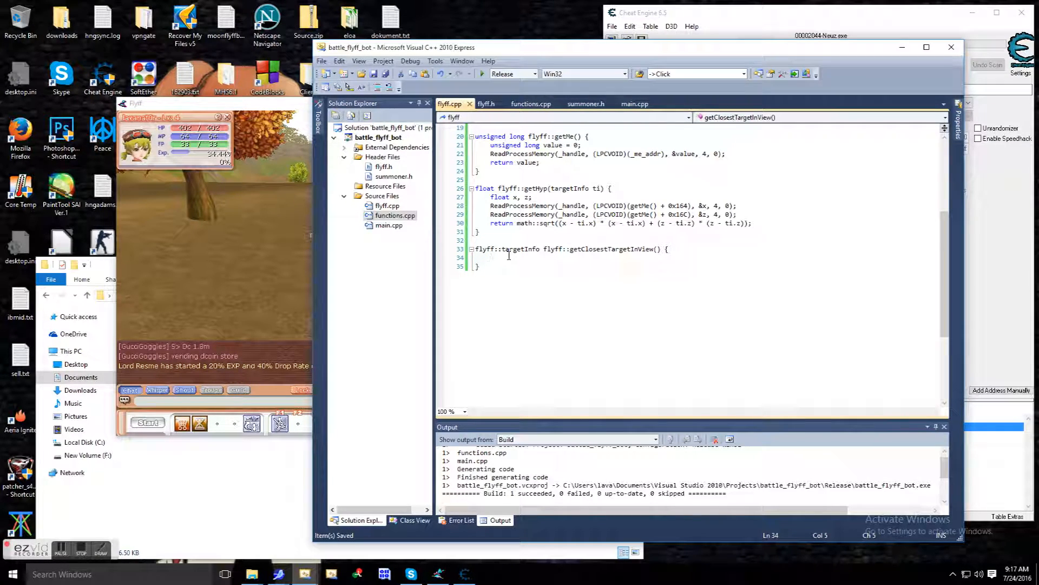
- Declare maxInView and closest_ti, read the in-view count, loop i < maxInView and return closest_ti
text(unsigned long maxInView = 0;)
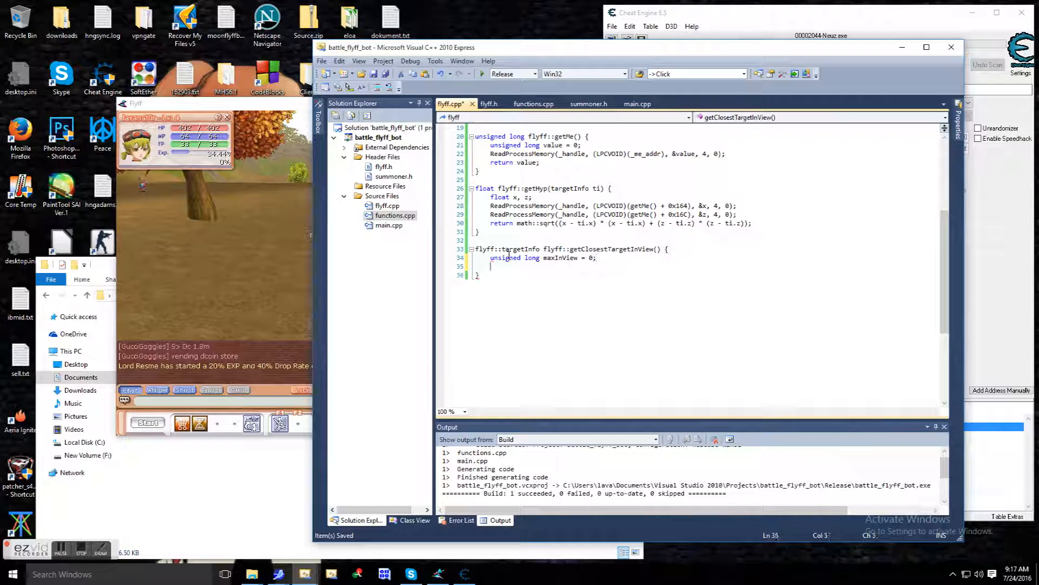
text(targetInfo closest_ti;)
text(for (unsigned lon)
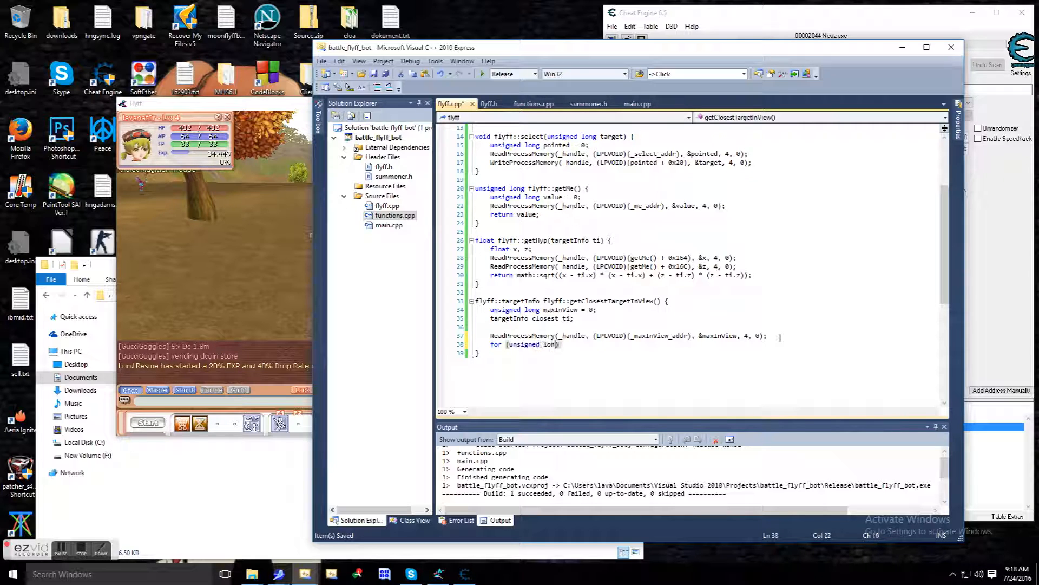
text(i = 0; i < maxInView; i++)
text(})
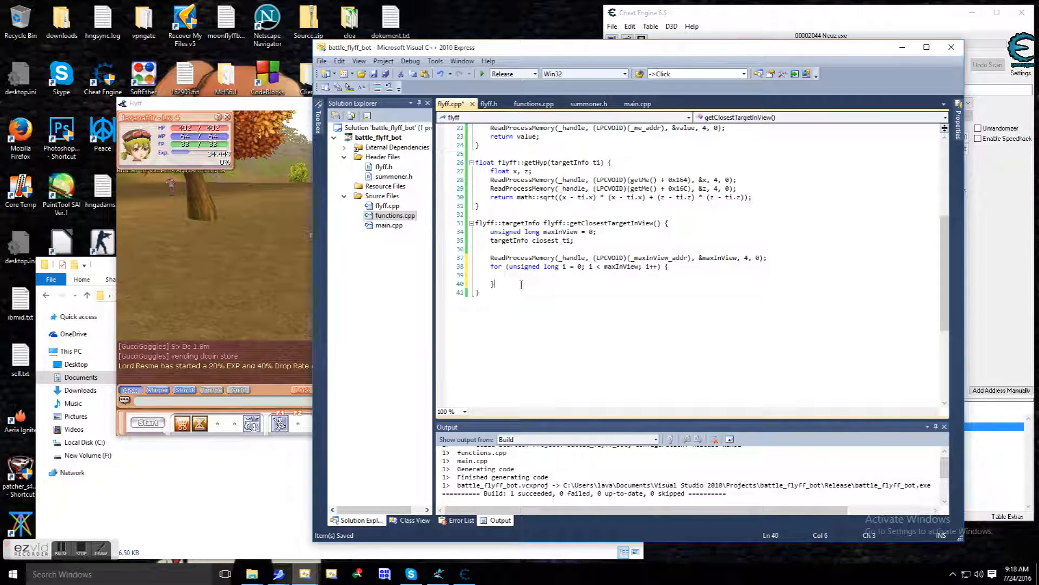
text(return closest_ti)
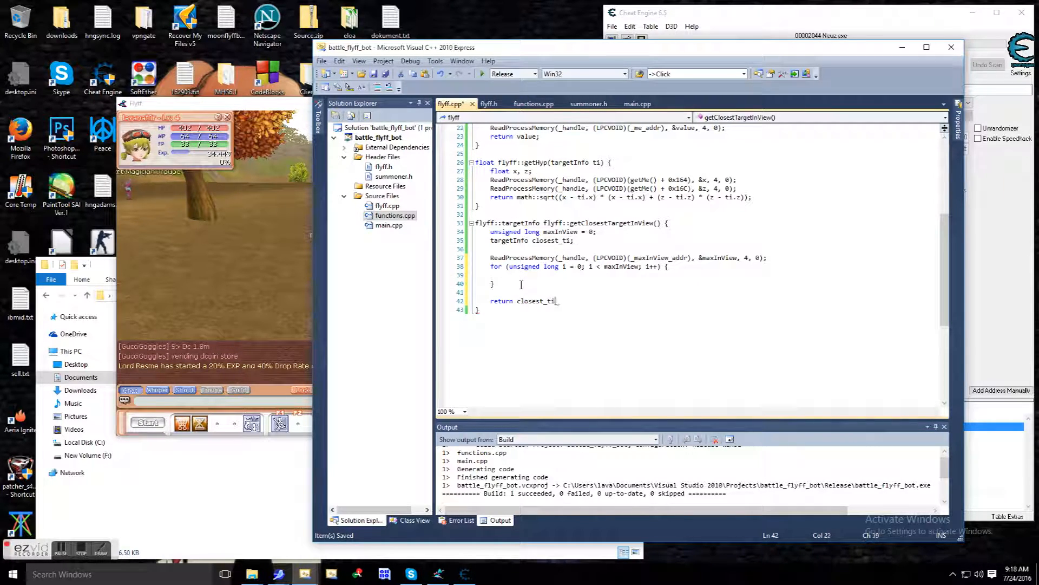
- Declare target, type, lvl and hp locals in the loop and read the target entry from memory
text(unsigned long target = 0;)
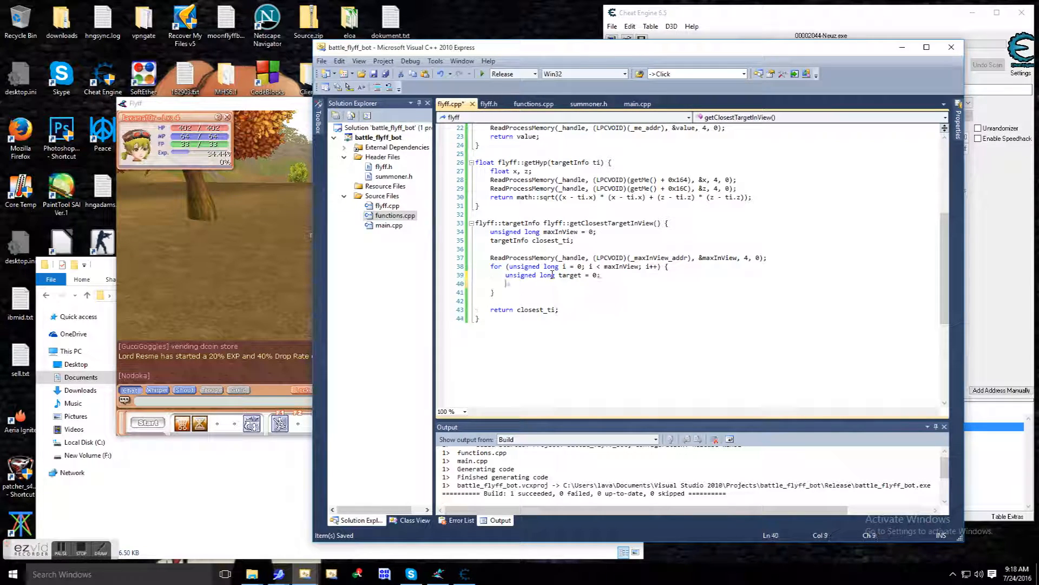
text(unsigned long type = 0;)
click(690, 292)
text(unsigned long lvl = 0;)
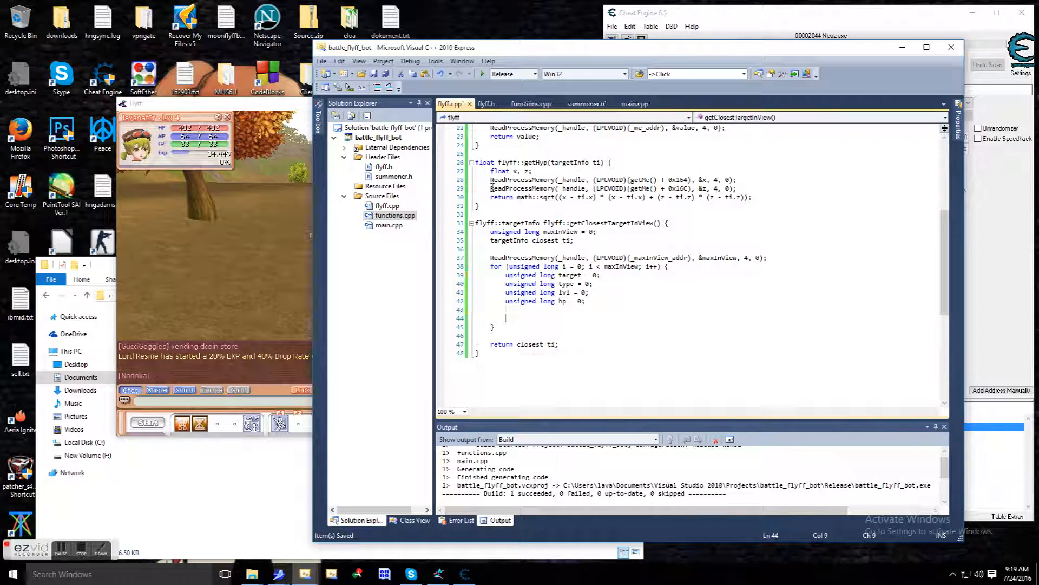
text(ReadProcessMemory(_handle, (LPCVOID)(getMe() + 0x164), &x, 4, 0);)
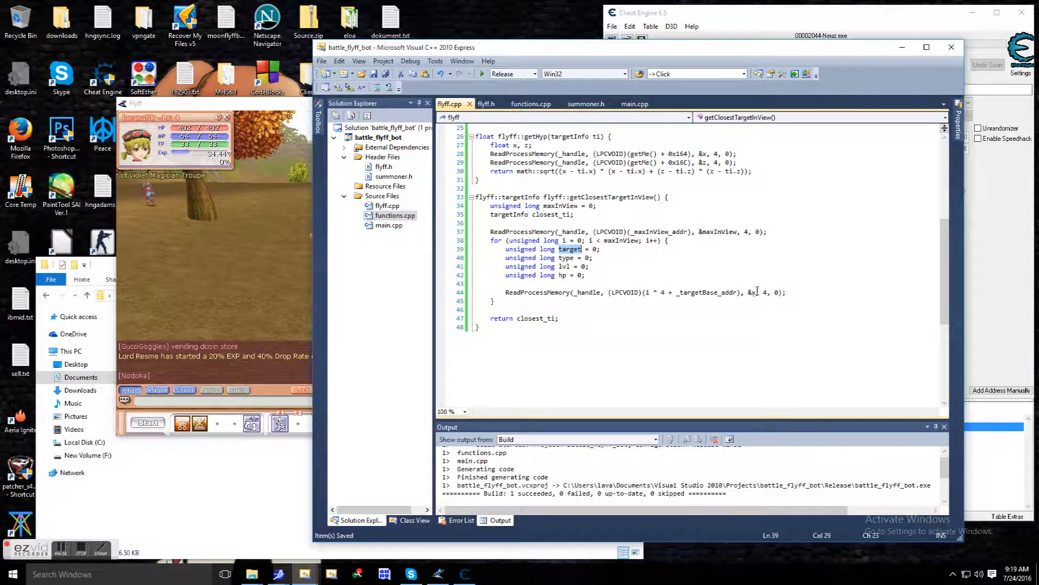
- Read type, lvl and hp with ReadProcessMemory at offsets 4, 0x6F0 and 0x718
click(755, 291)
text(ReadProcessMemory(_handle, (LPCVOID)(target + 8), &target, 4, 0);)
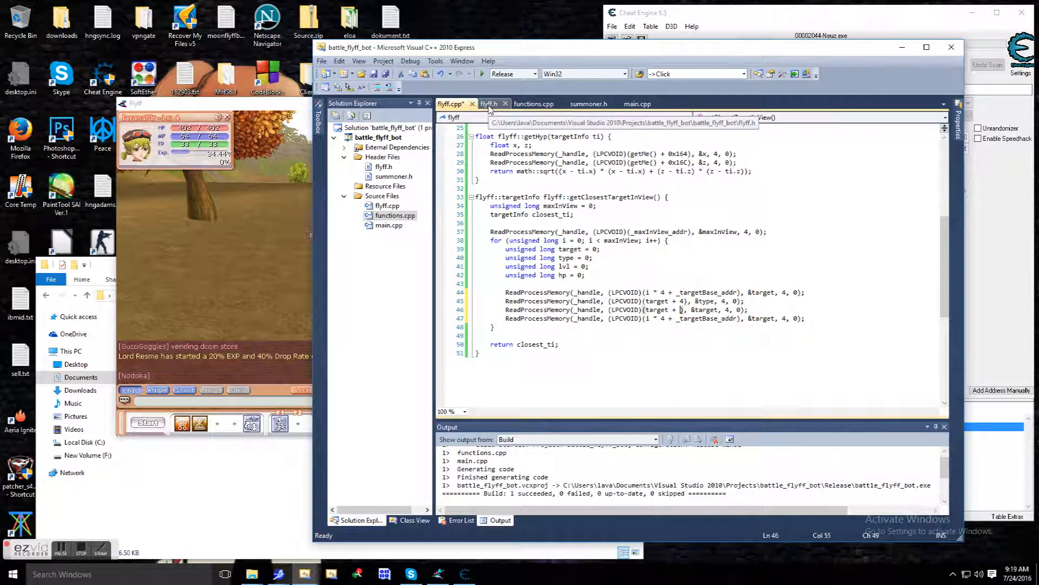
click(451, 104)
text(if (target)
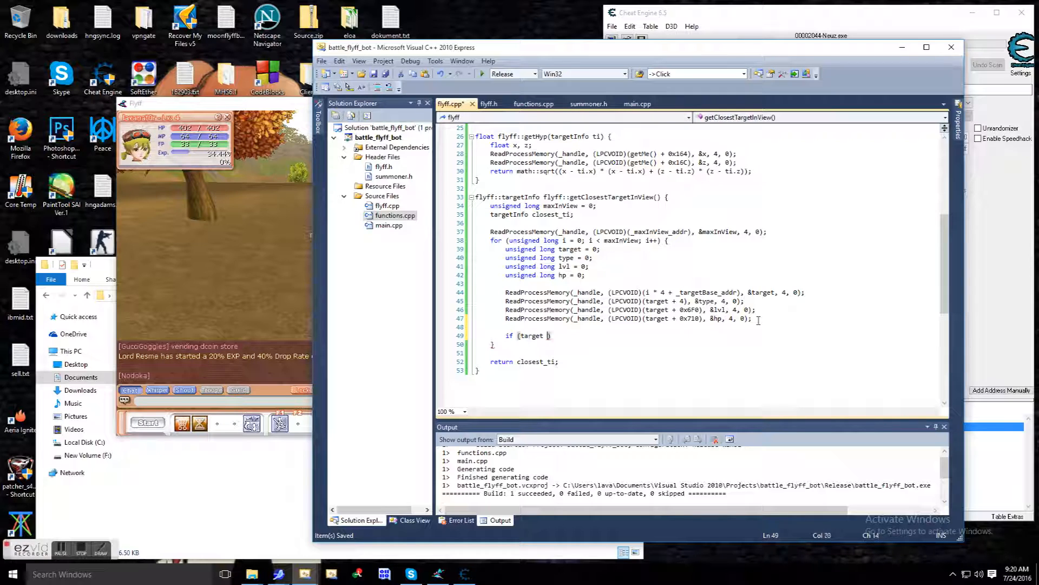
- Filter targets with target != getMe() && type == 18 && lvl > 0 && lvl < 10000 && hp > 1
text(!= getMe())
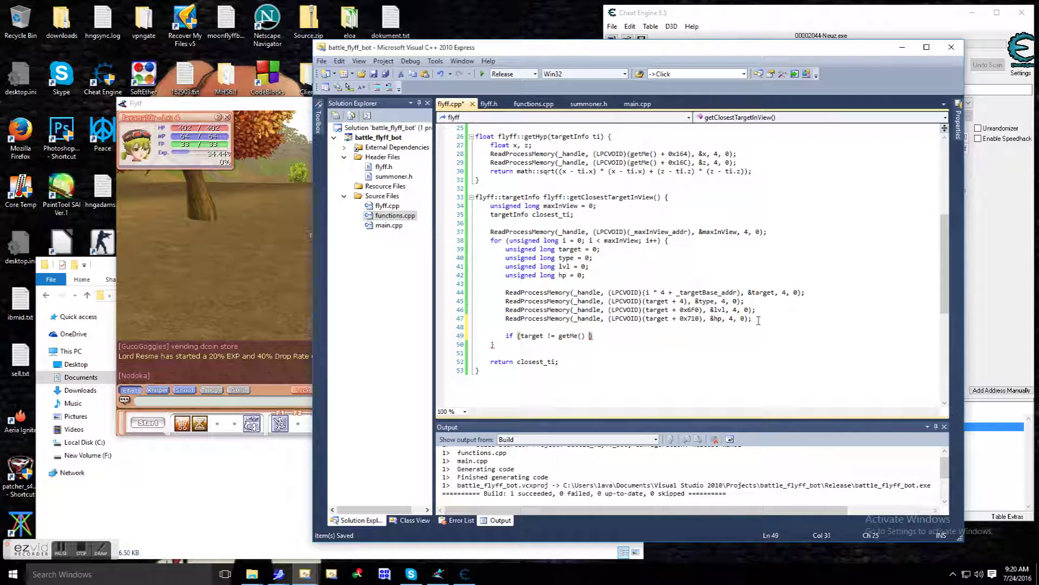
text(&& type == 18)
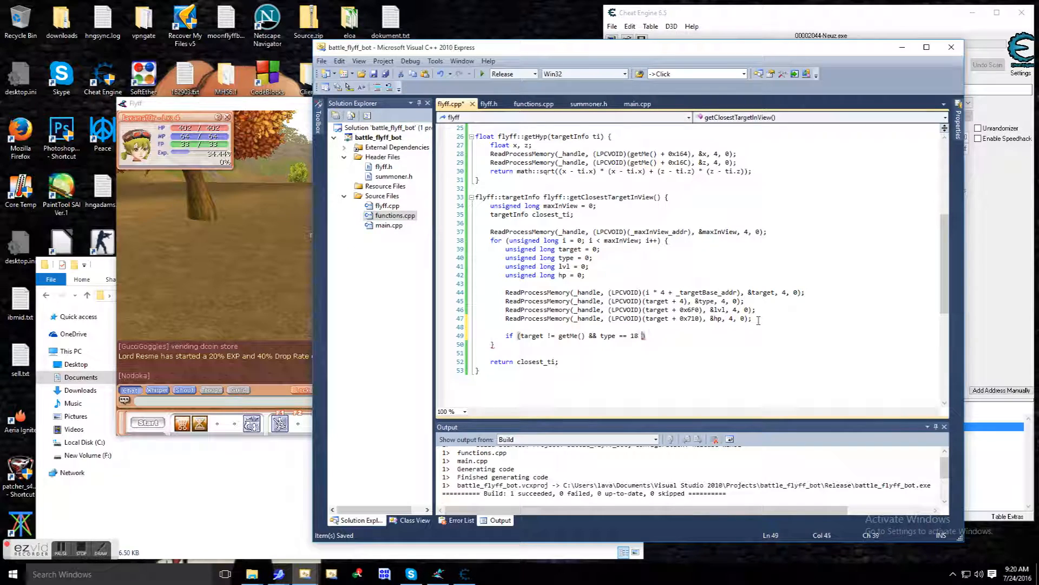
text(&& lvl > 0)
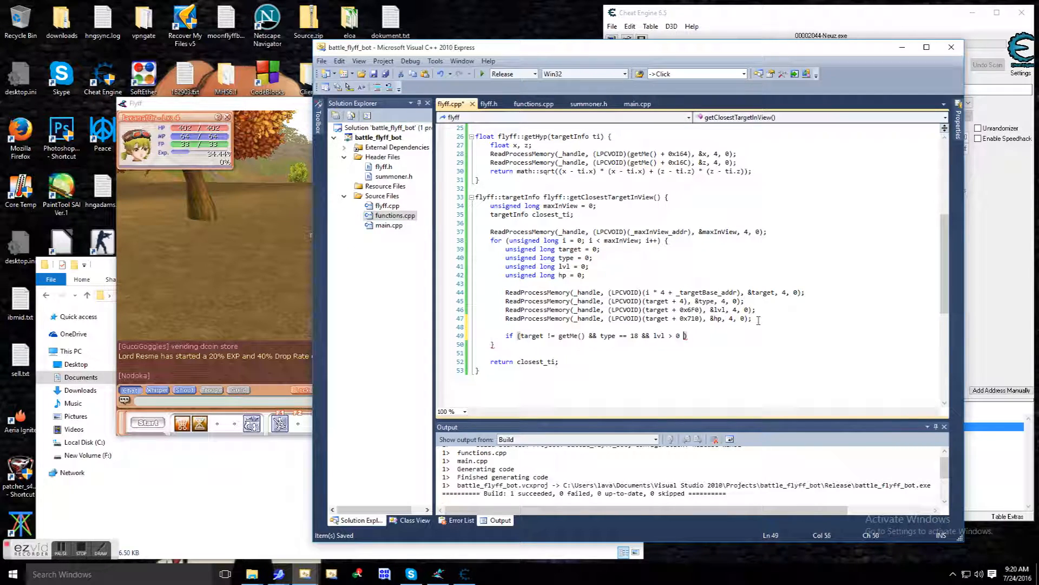
text(&& lvl < 10000)
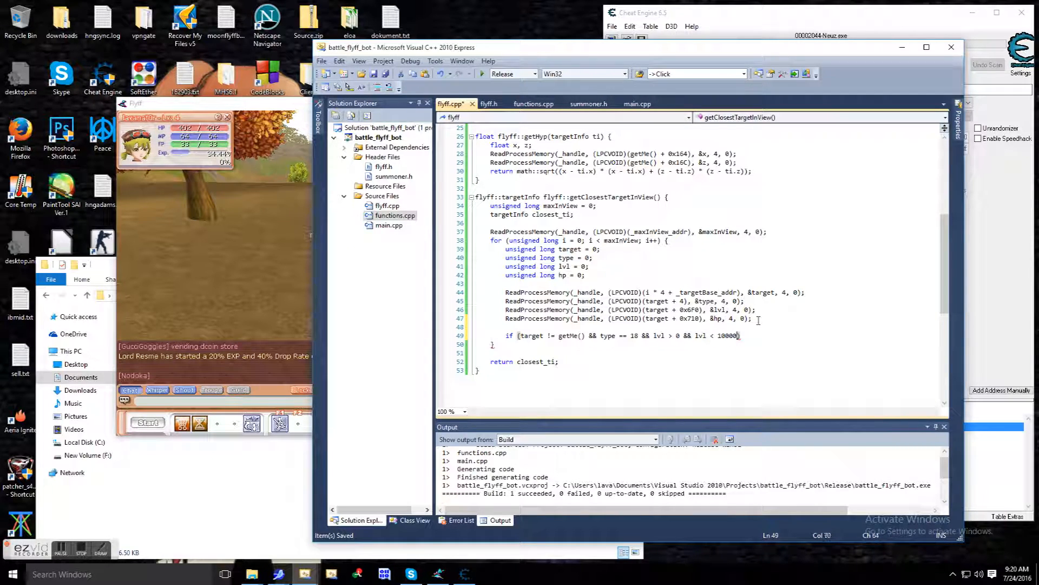
text(&& hp > 1)
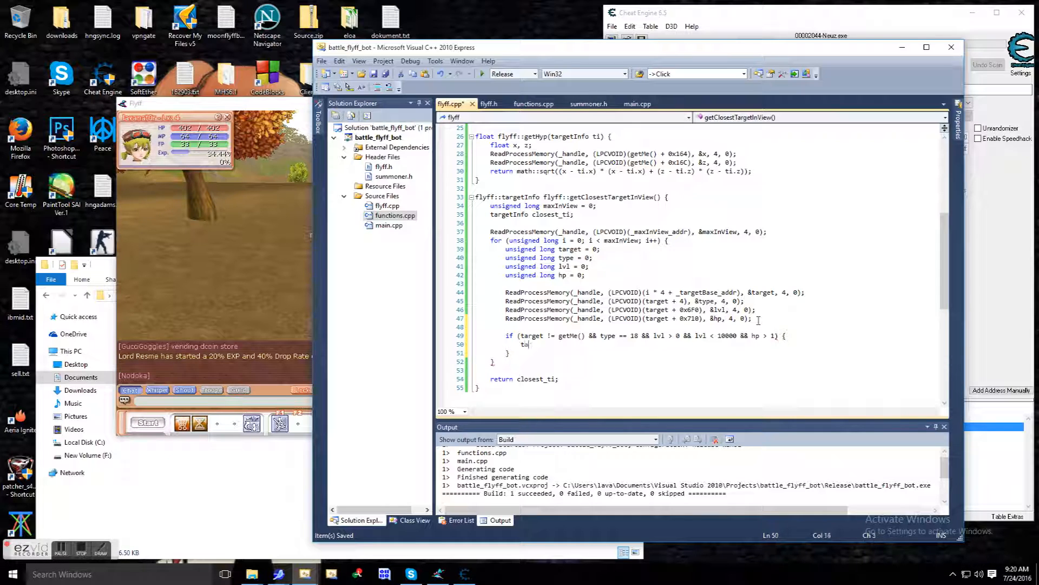
- Create targetInfo ti with position and ti.hyp = getHyp(ti), fill base, lvl, hp and name, and assign closest_ti when ti.hyp exceeds it
text(targetInfo ti;)
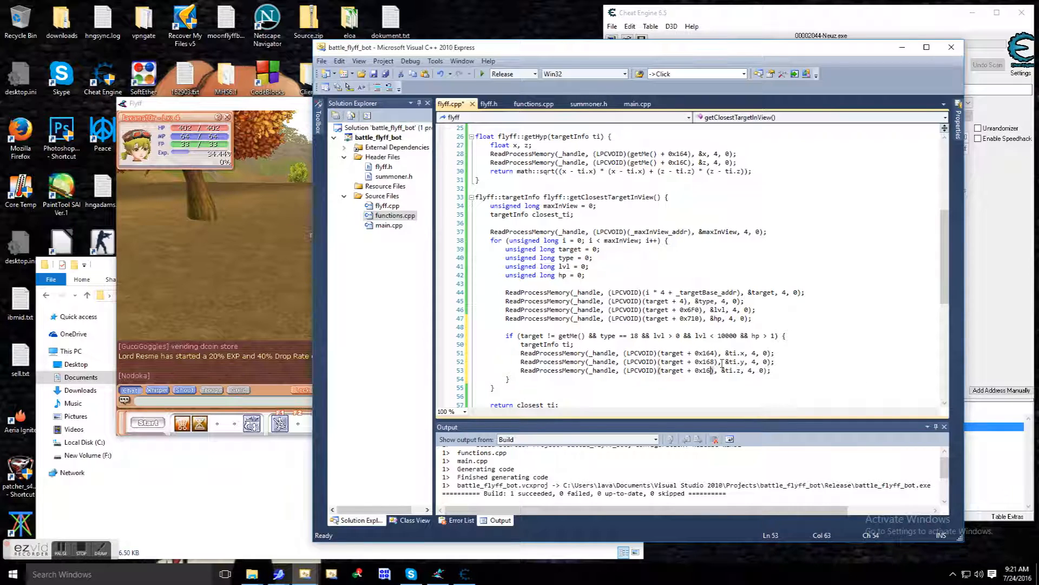
text(ti.hyp = getHyp(ti);)
text(if (ti.hyp > closest_ti.hyp) {)
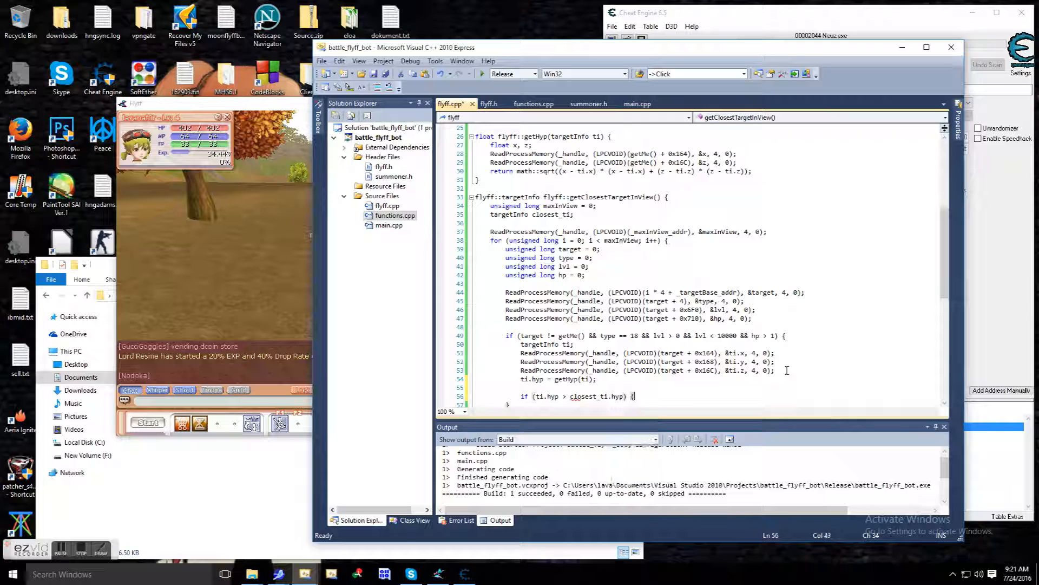
text(ti.base = target;)
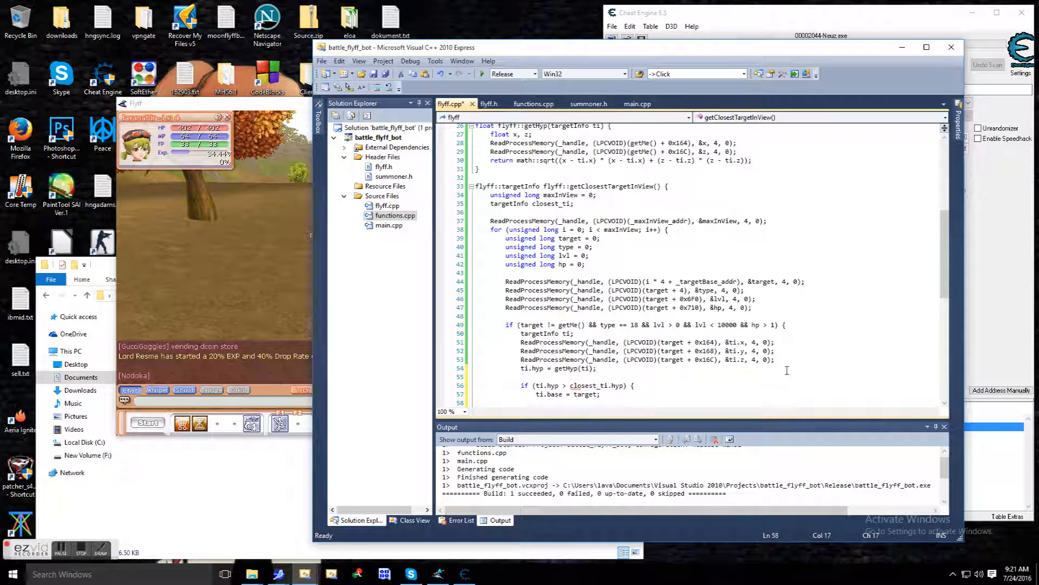
text(ti.lvl = lvl;)
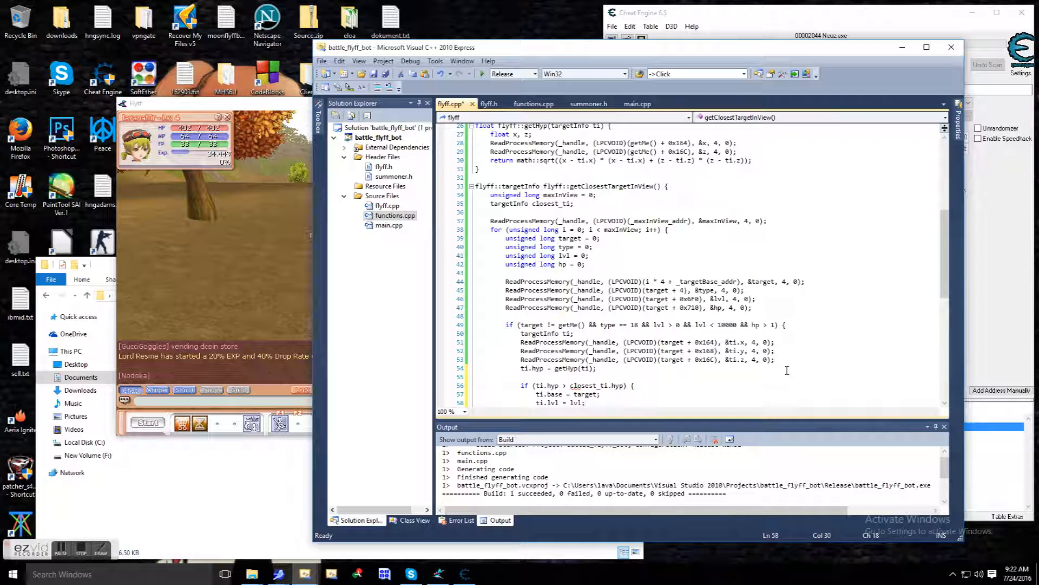
text(ti.hp = hp;)
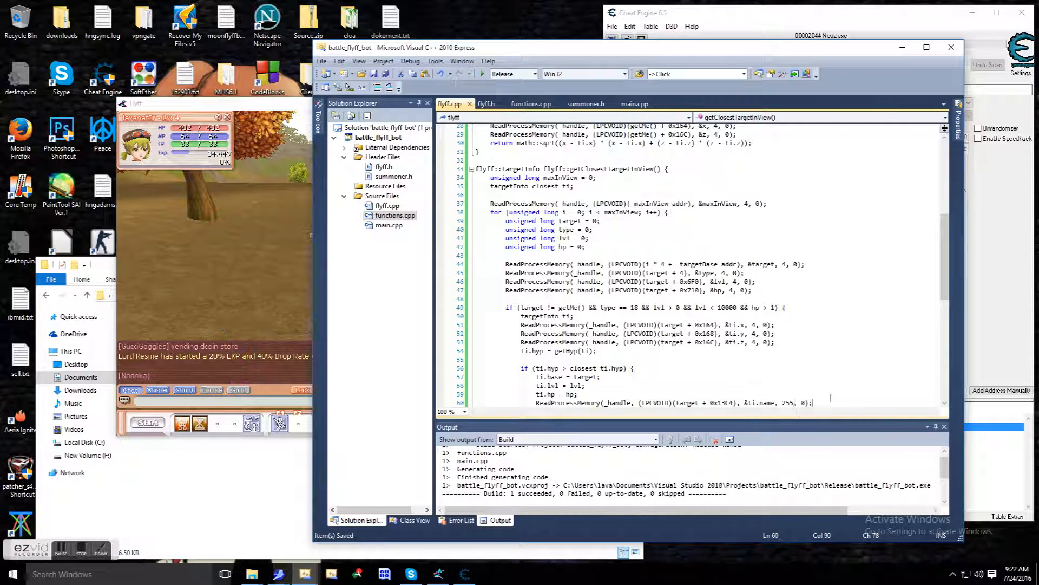
text(clk)
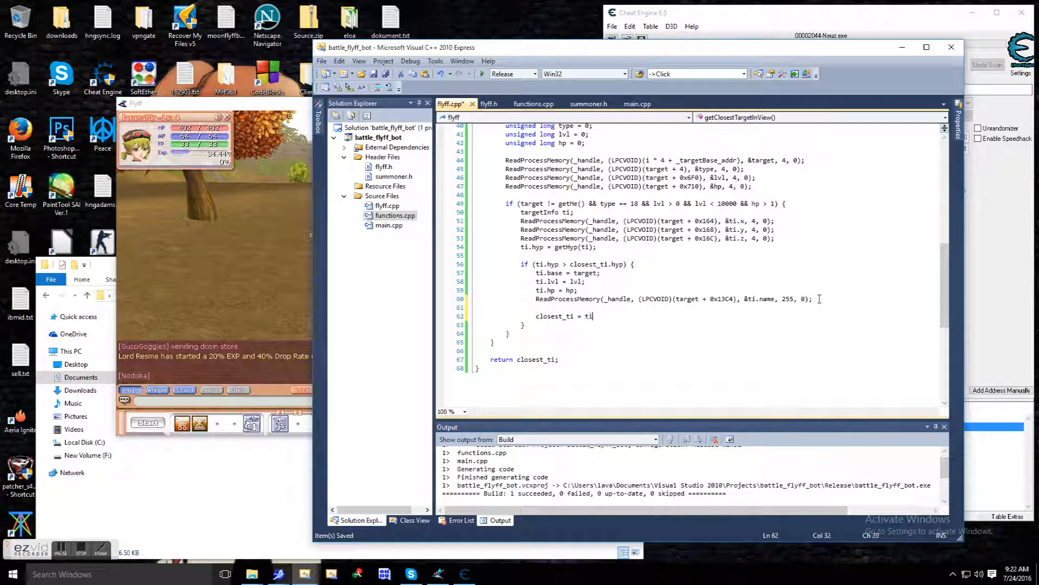
click(636, 103)
text(flyff f()
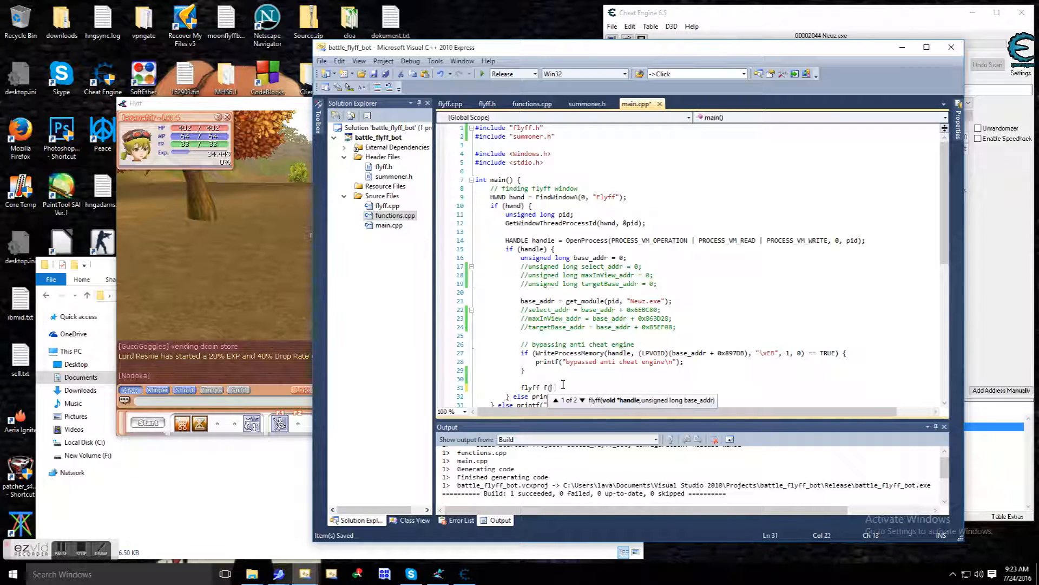
- Construct flyff f(handle, base_addr), fetch targetInfo ti via getClosestTargetInView(), and start if (ti.base)
text(handle, base_addr)
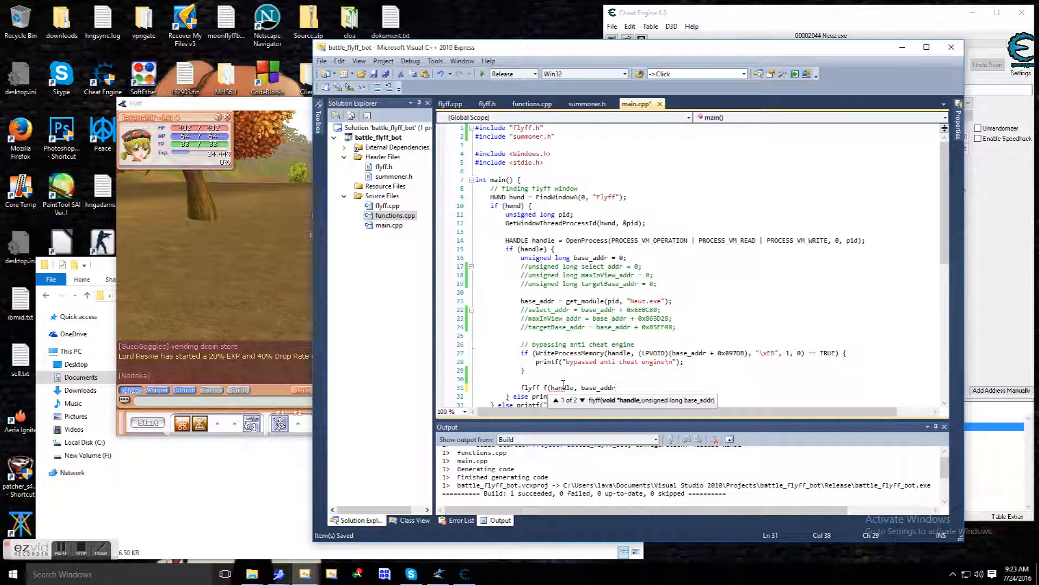
text(flyff::targetInfo ti = f.getClosestTargetInView();)
text(if )
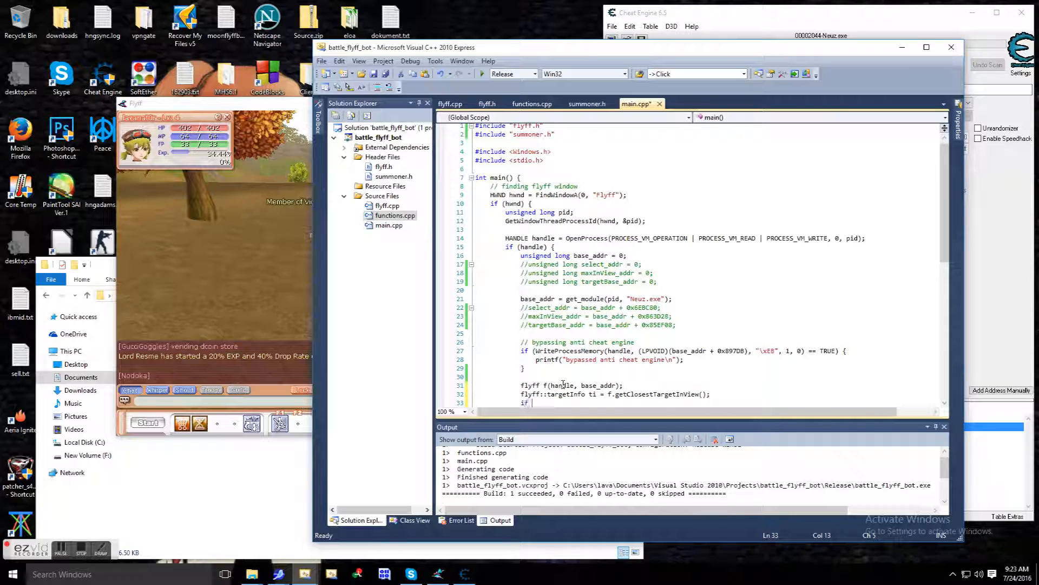
text((ti.base))
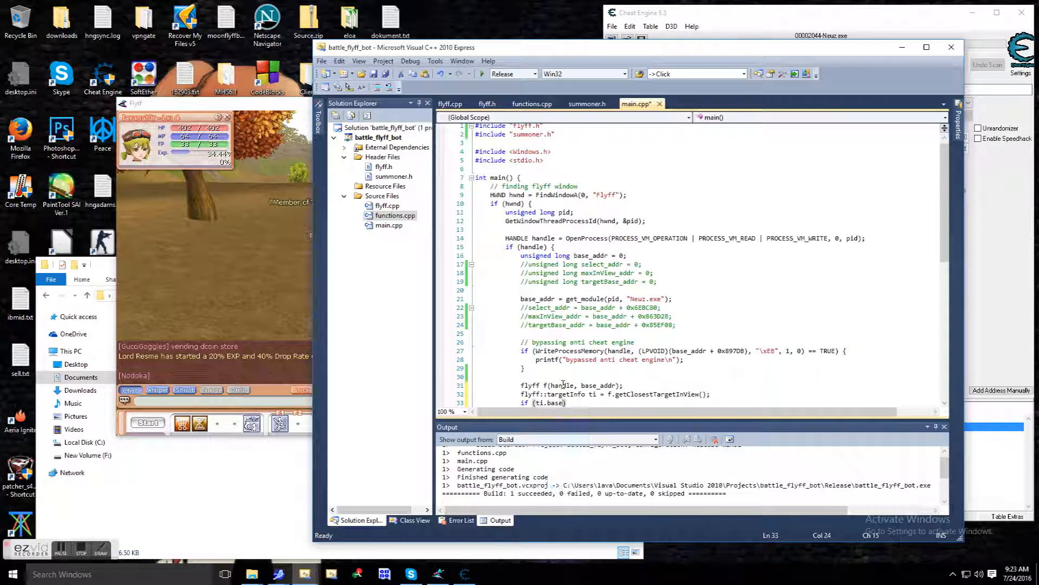